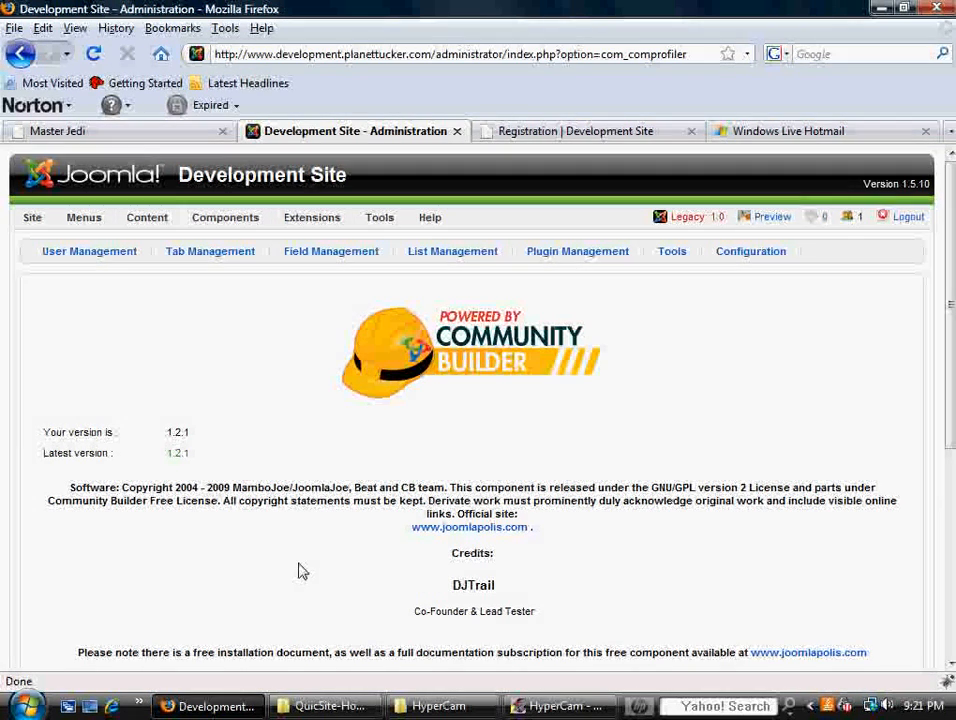
Show the front-end registration page with its Name, Email, Username and Password fields
{"action": "left_click", "coordinate": [580, 132]}
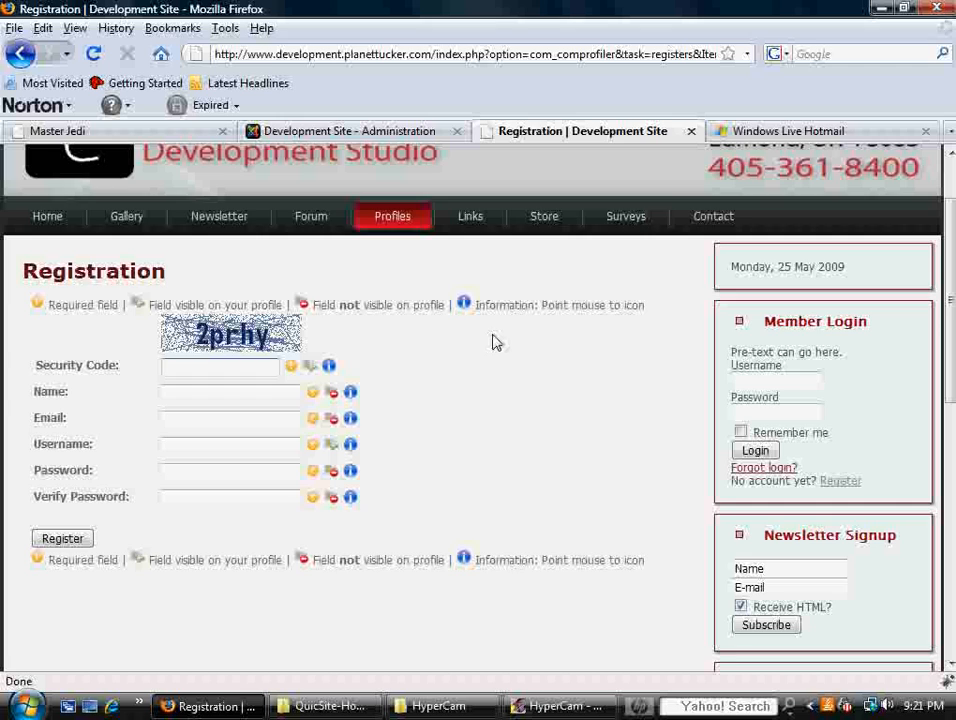
{"action": "left_click", "coordinate": [220, 368]}
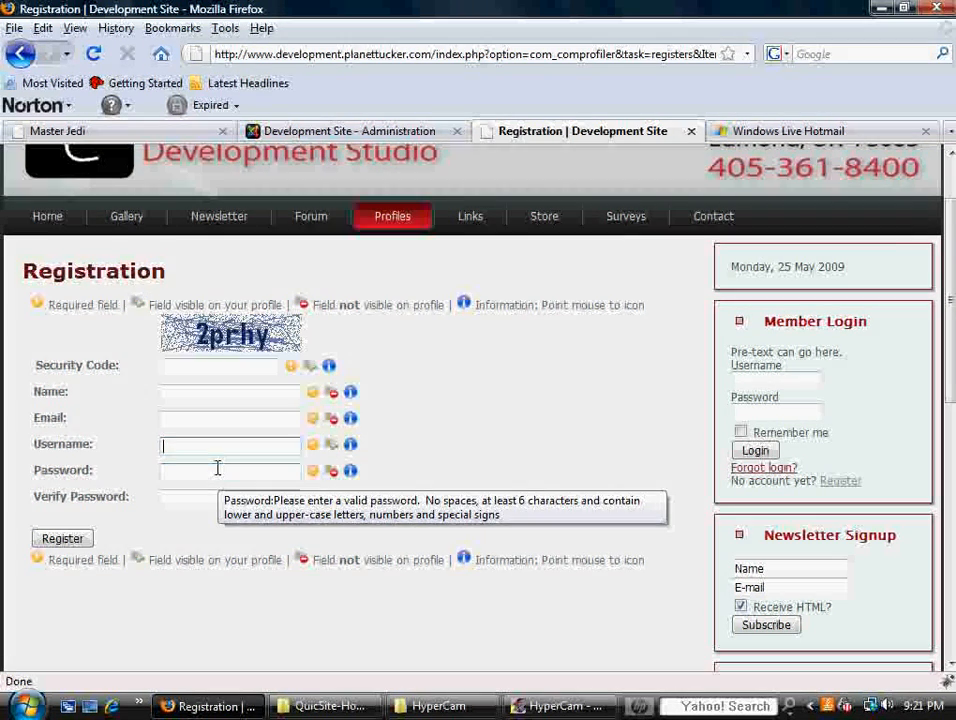
{"action": "mouse_move", "coordinate": [390, 444]}
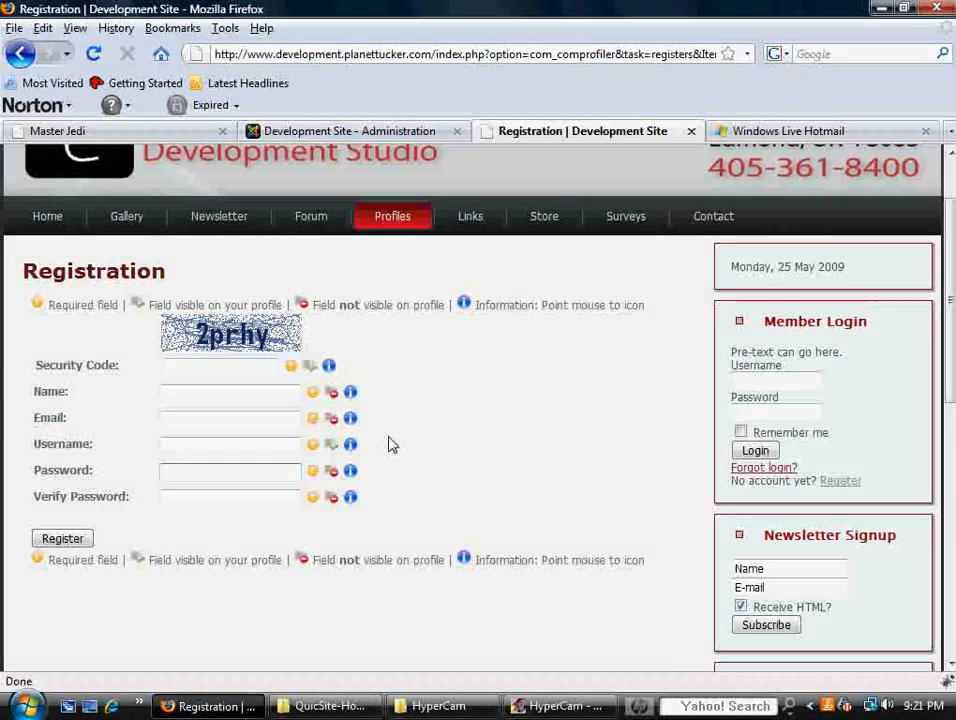
{"action": "mouse_move", "coordinate": [484, 452]}
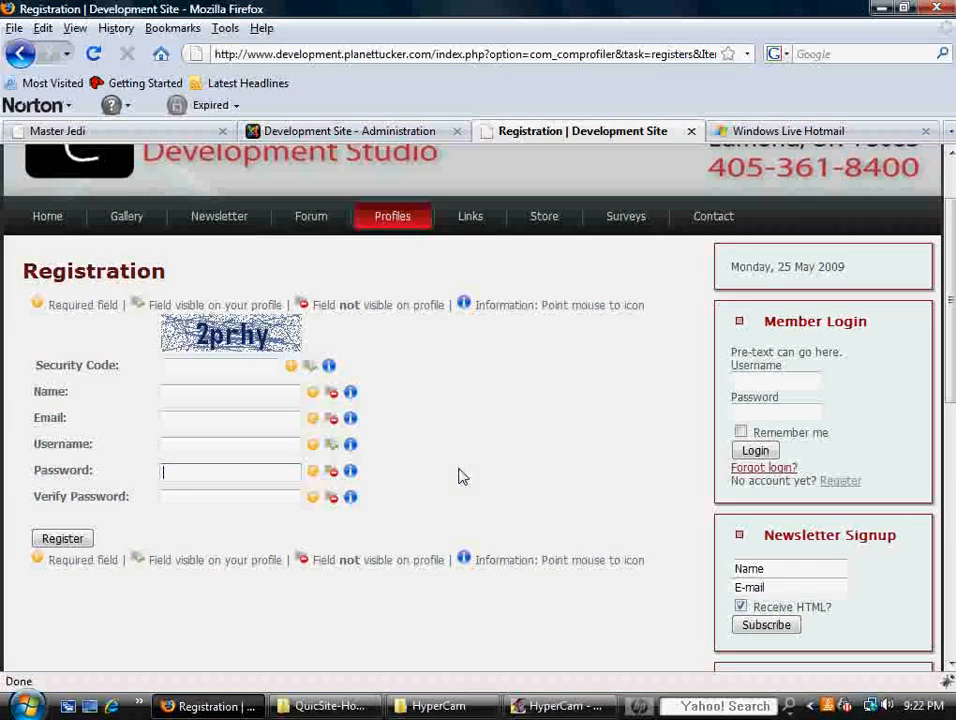
{"action": "mouse_move", "coordinate": [376, 132]}
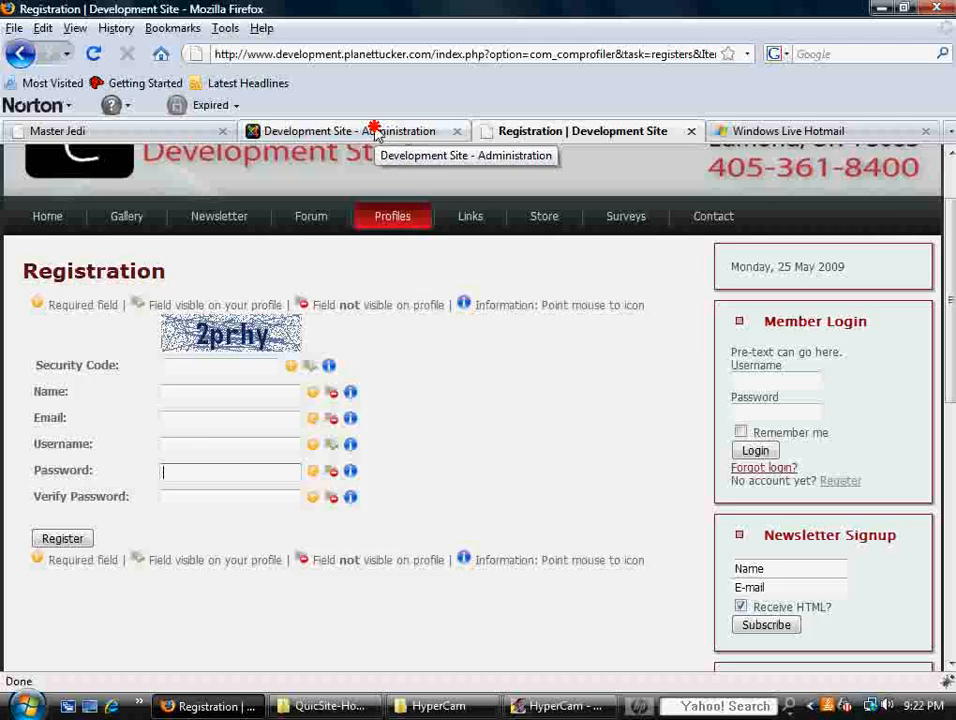
Reach the Field Manager via Components > Community Builder > Field Management in the back end
{"action": "left_click", "coordinate": [356, 132]}
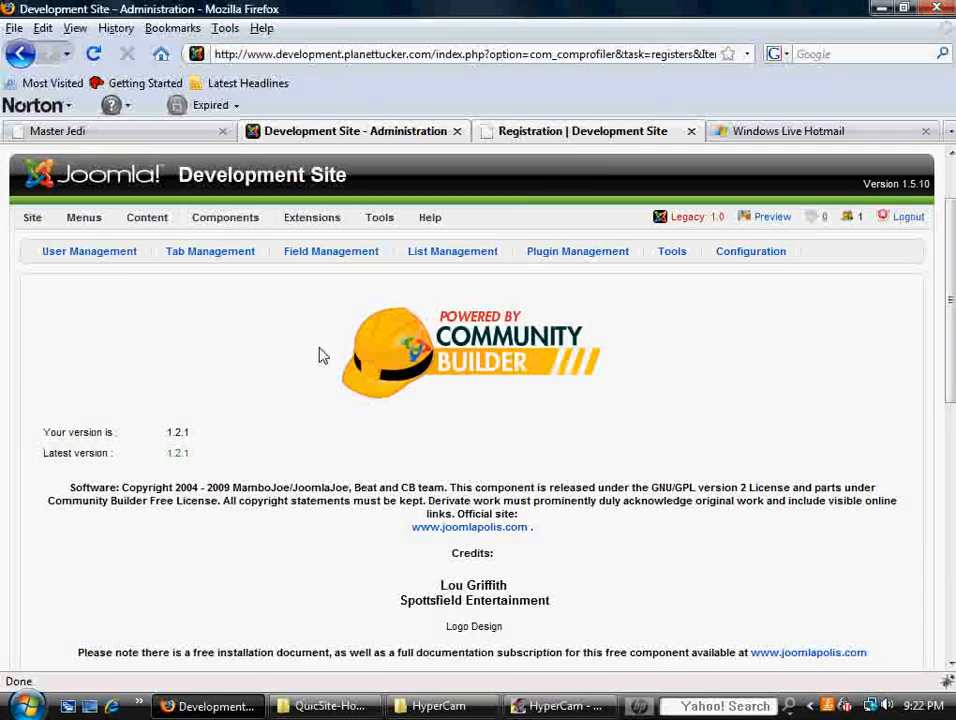
{"action": "left_click", "coordinate": [224, 216]}
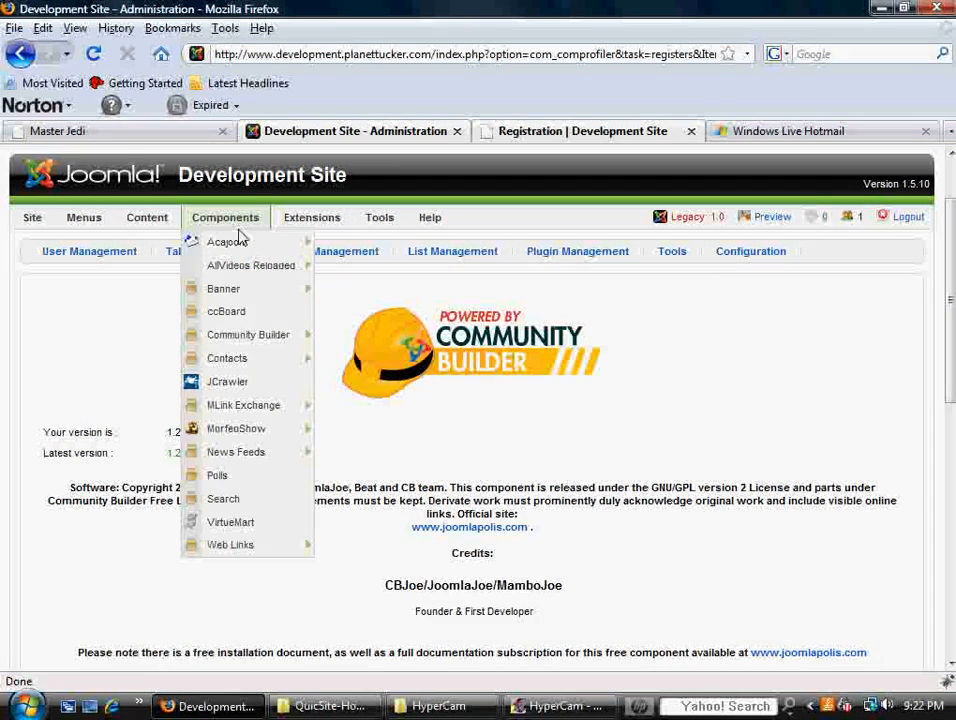
{"action": "mouse_move", "coordinate": [248, 334]}
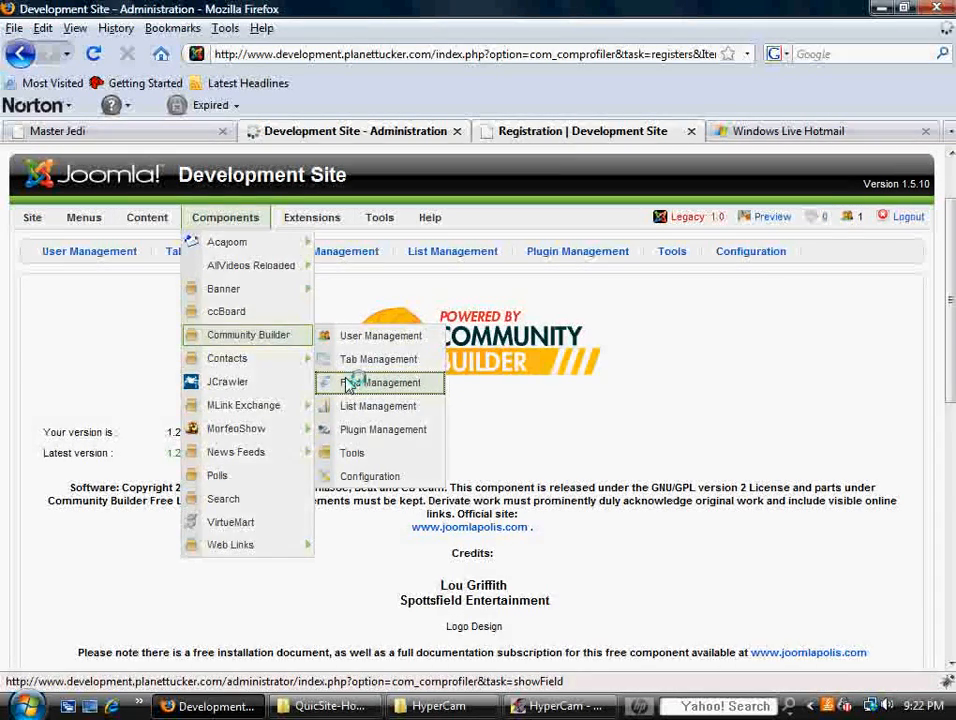
{"action": "left_click", "coordinate": [384, 382]}
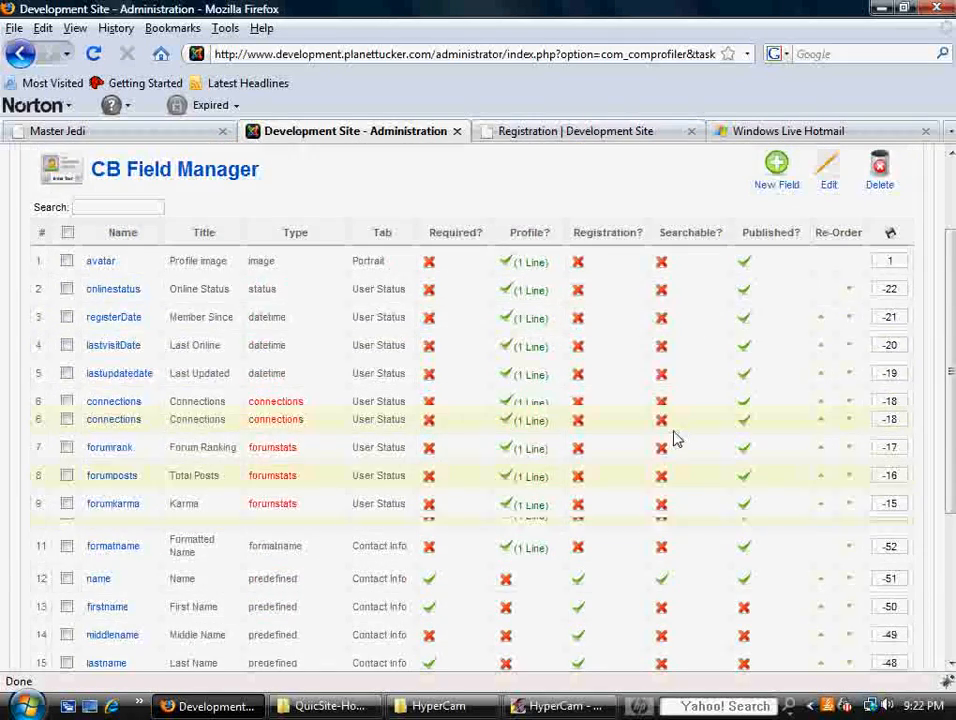
{"action": "scroll", "scroll_direction": "down", "scroll_amount": 3}
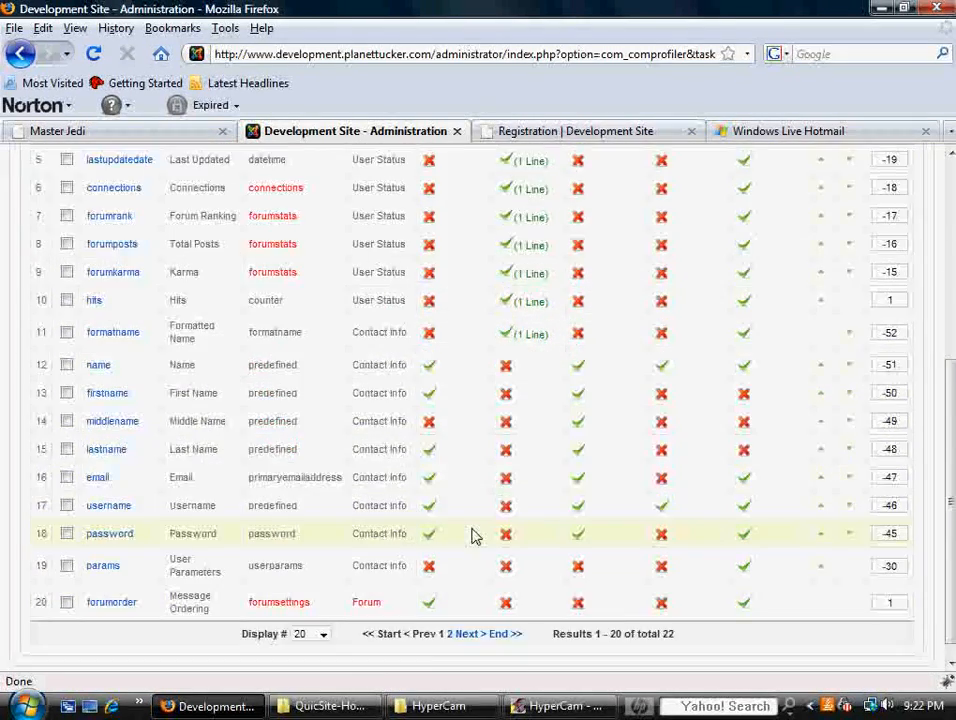
{"action": "scroll", "scroll_direction": "up", "scroll_amount": 3}
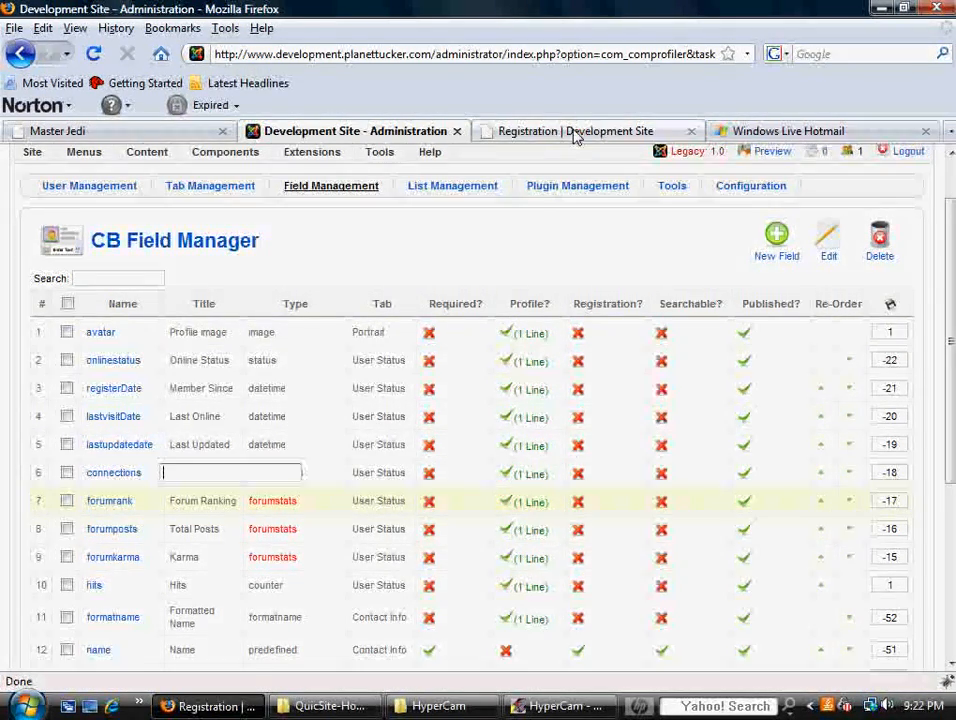
{"action": "left_click", "coordinate": [576, 132]}
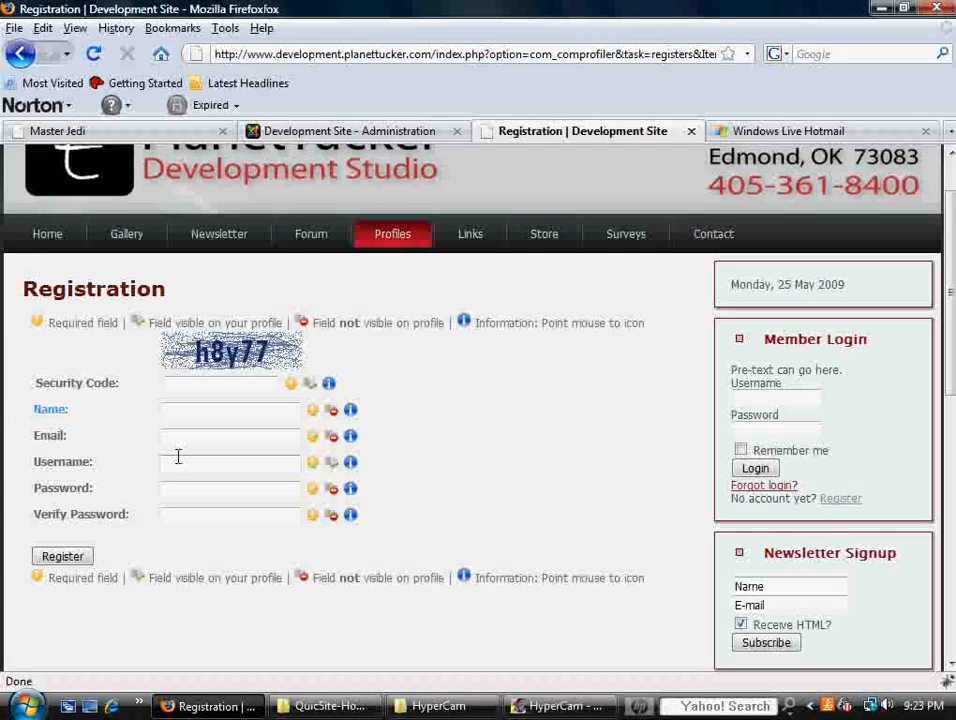
{"action": "left_click", "coordinate": [230, 438]}
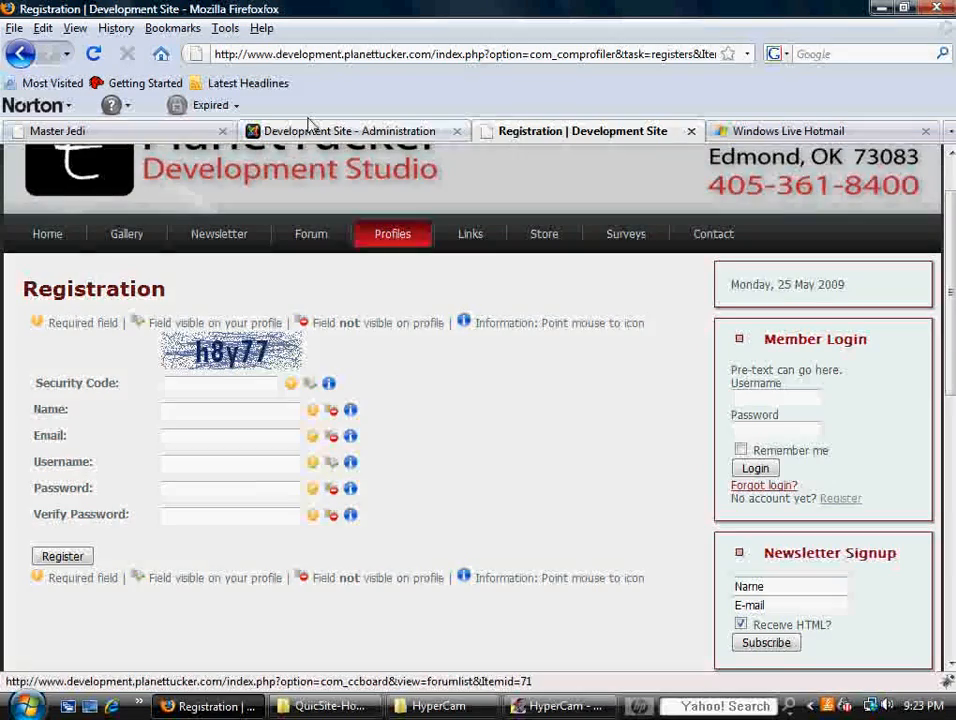
{"action": "left_click", "coordinate": [348, 132]}
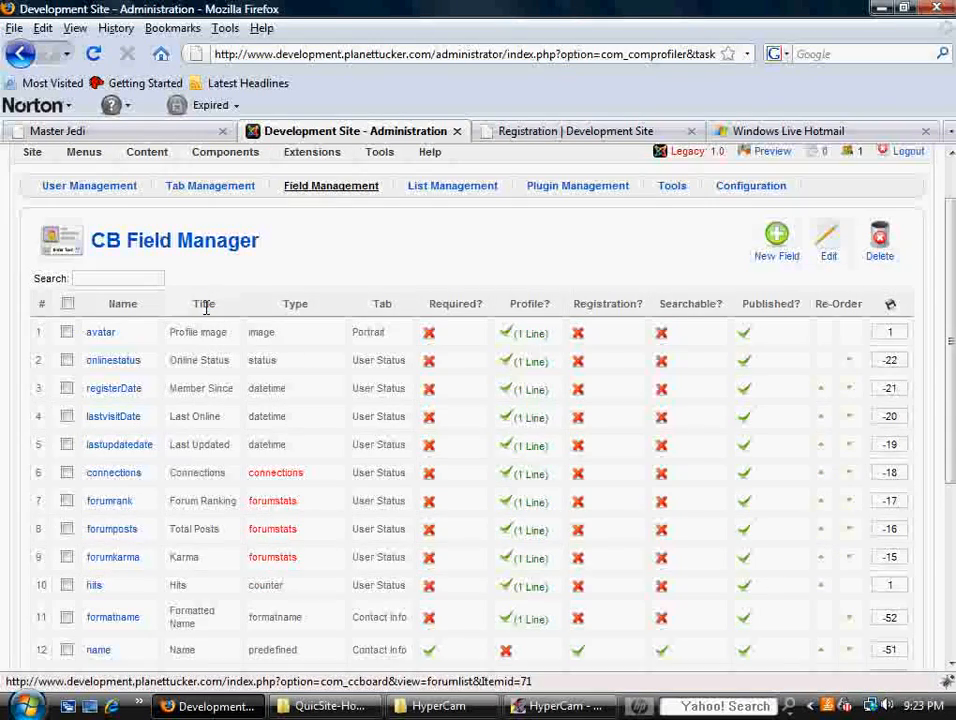
{"action": "left_click", "coordinate": [580, 132]}
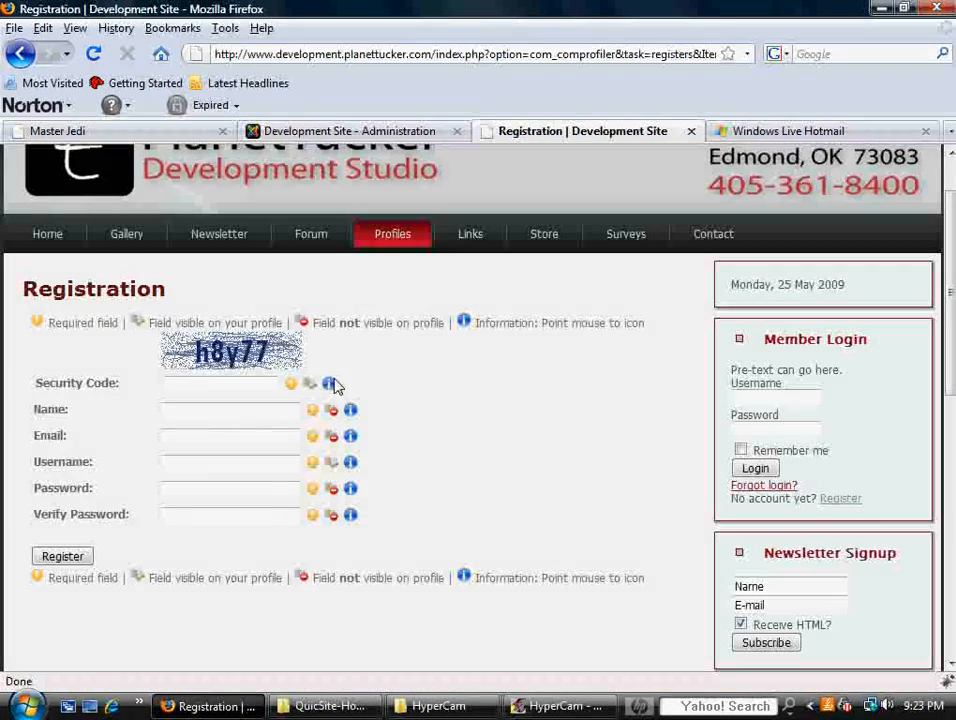
{"action": "left_click", "coordinate": [230, 436]}
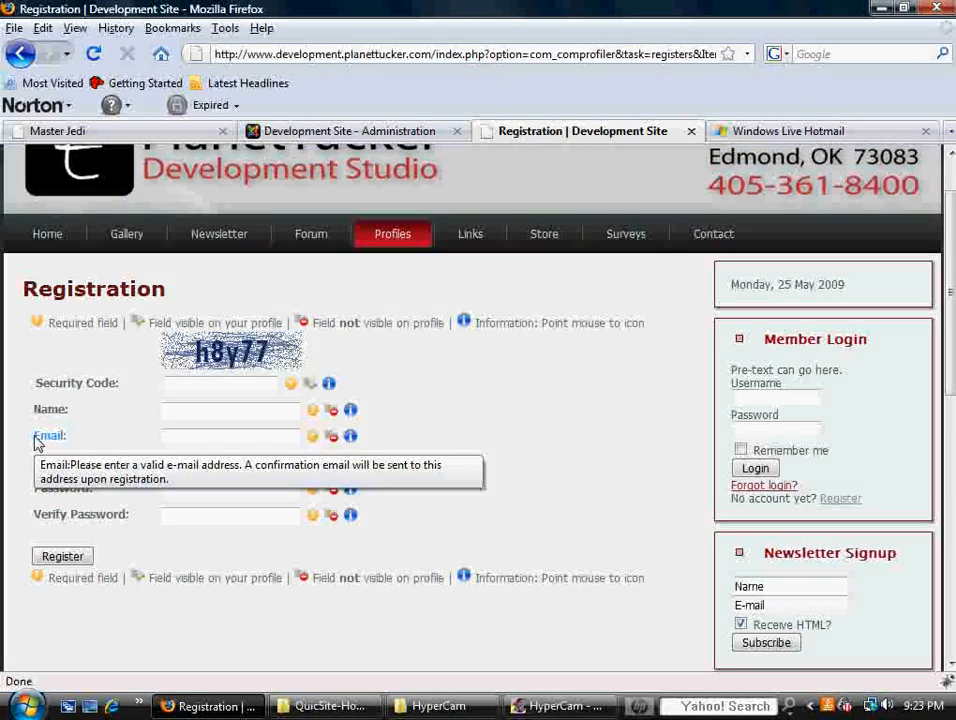
{"action": "left_click", "coordinate": [230, 438]}
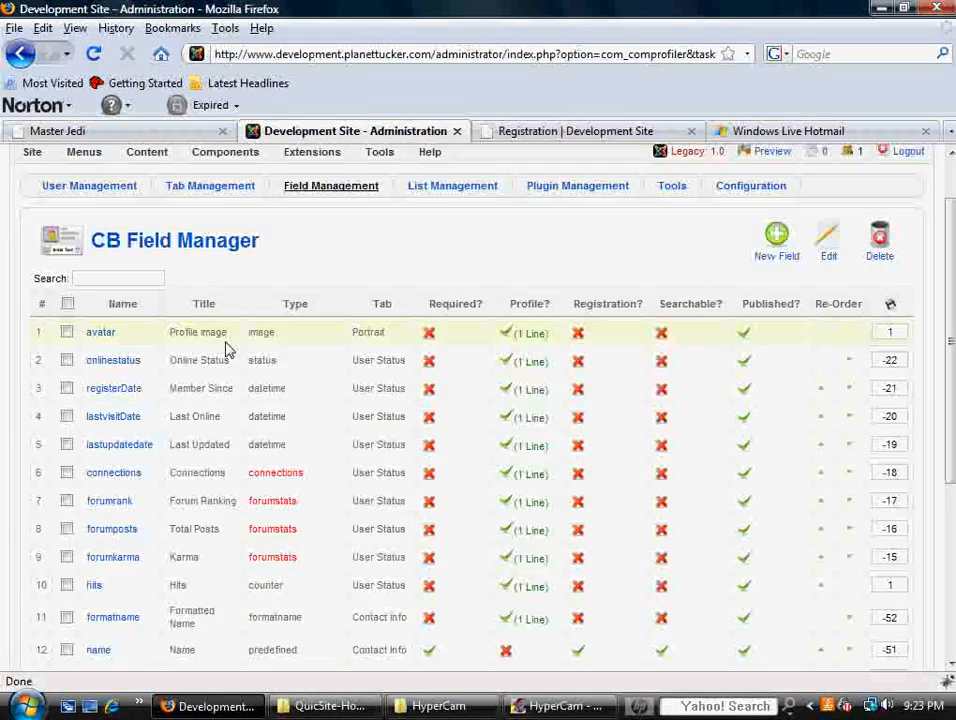
{"action": "left_click", "coordinate": [584, 132]}
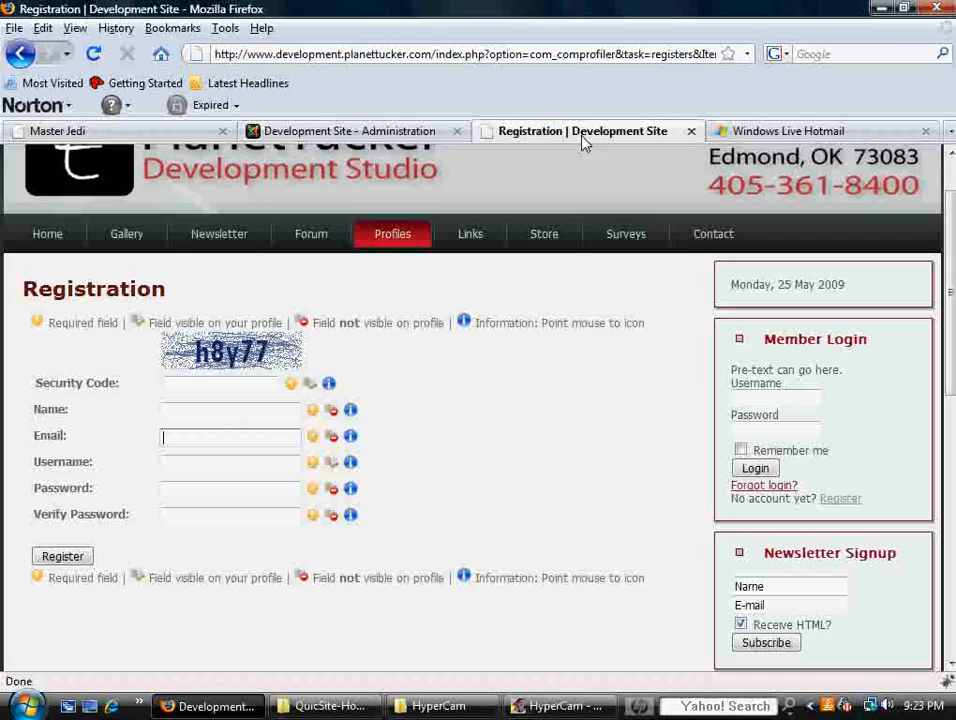
{"action": "left_click", "coordinate": [348, 132]}
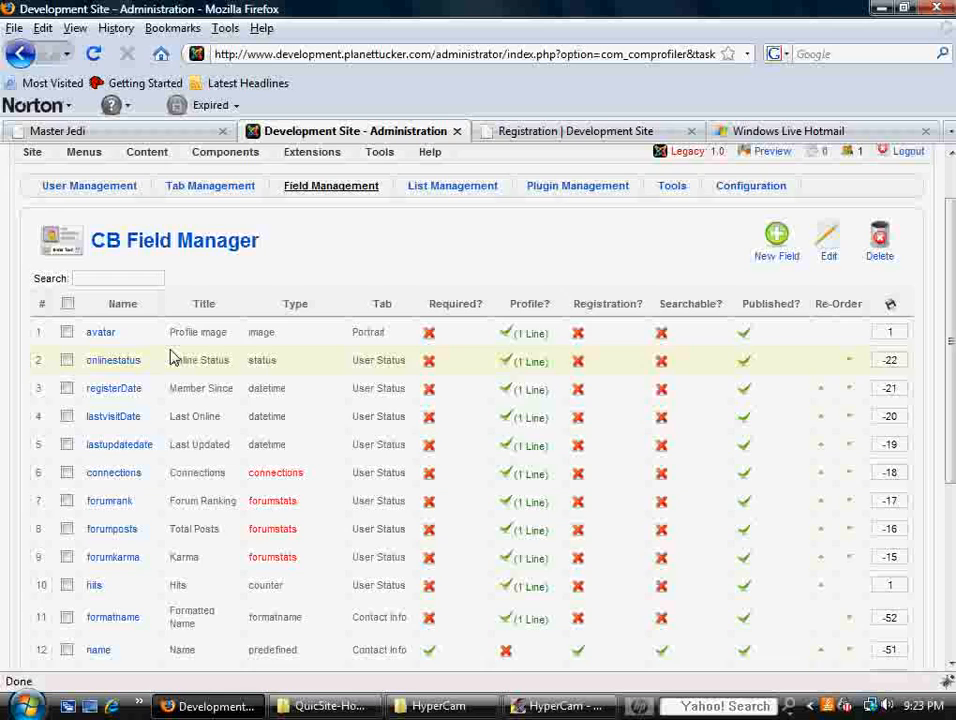
{"action": "left_click", "coordinate": [584, 132]}
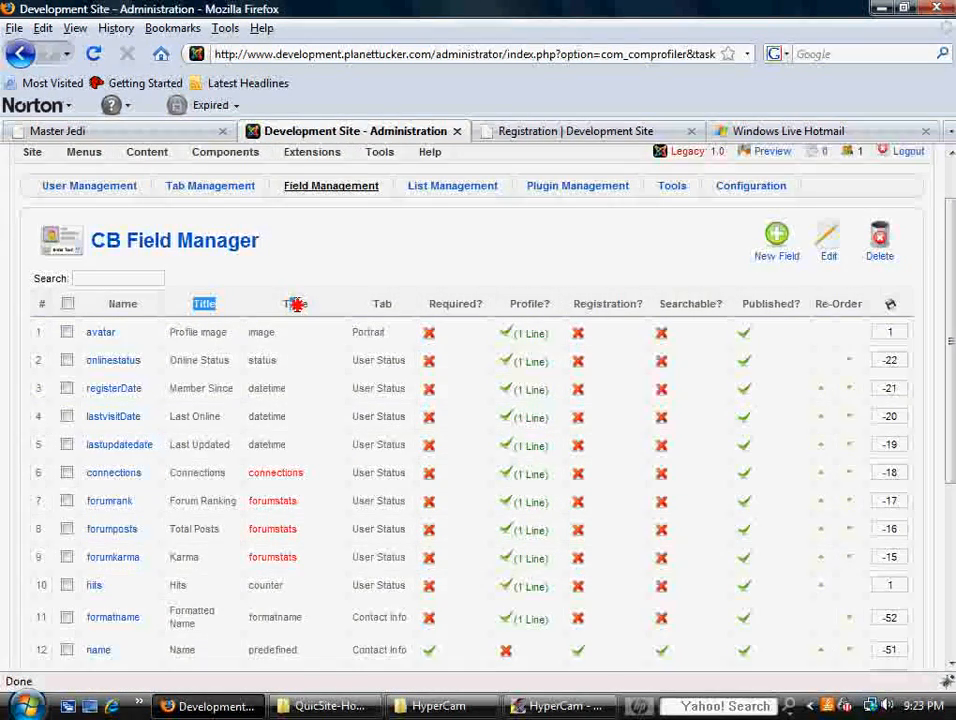
{"action": "scroll", "scroll_direction": "down", "scroll_amount": 3}
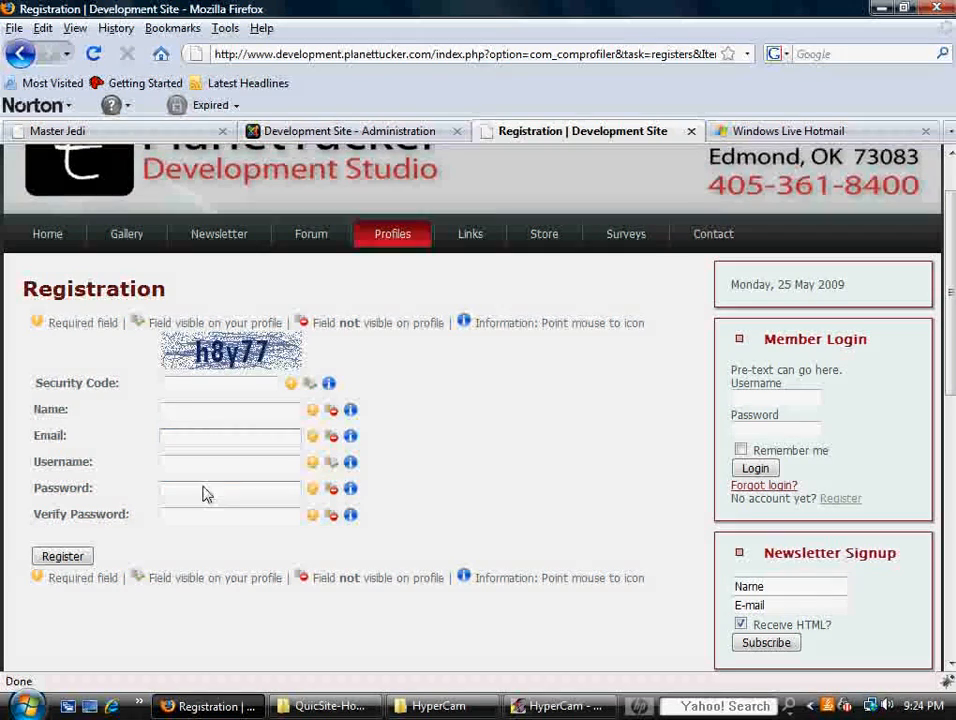
{"action": "left_click", "coordinate": [230, 410]}
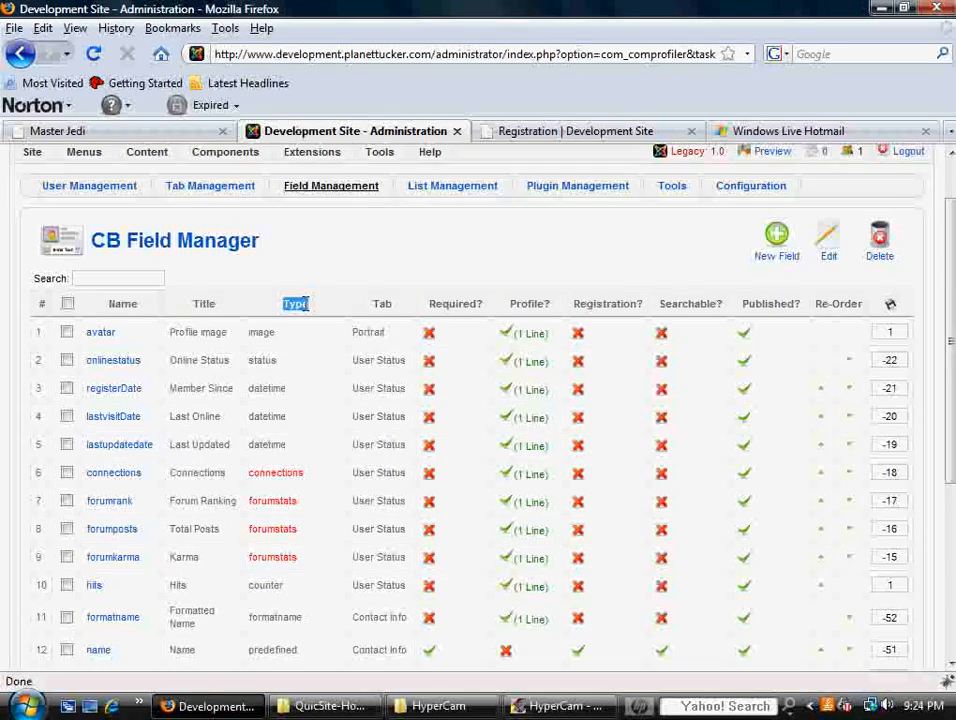
{"action": "scroll", "scroll_direction": "down", "scroll_amount": 3}
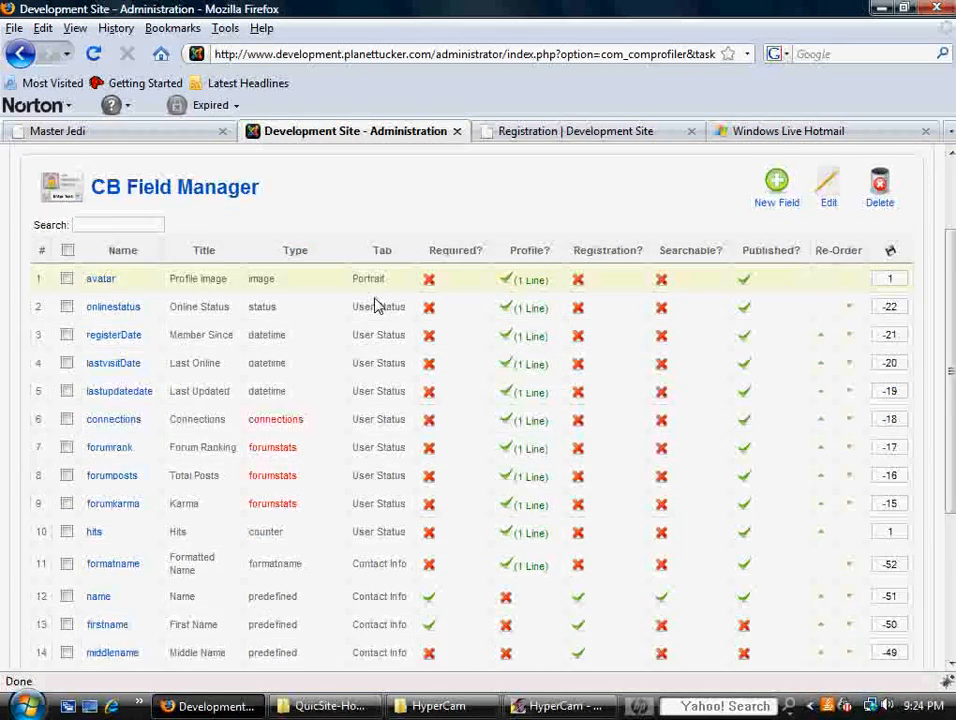
{"action": "scroll", "scroll_direction": "down", "scroll_amount": 3}
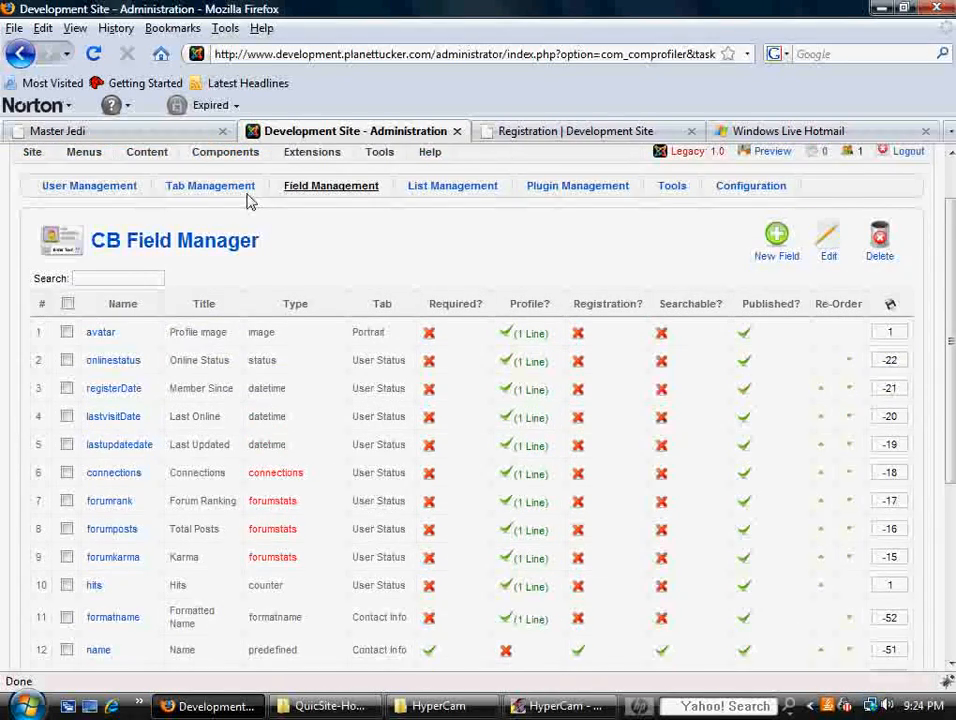
{"action": "scroll", "scroll_direction": "down", "scroll_amount": 3}
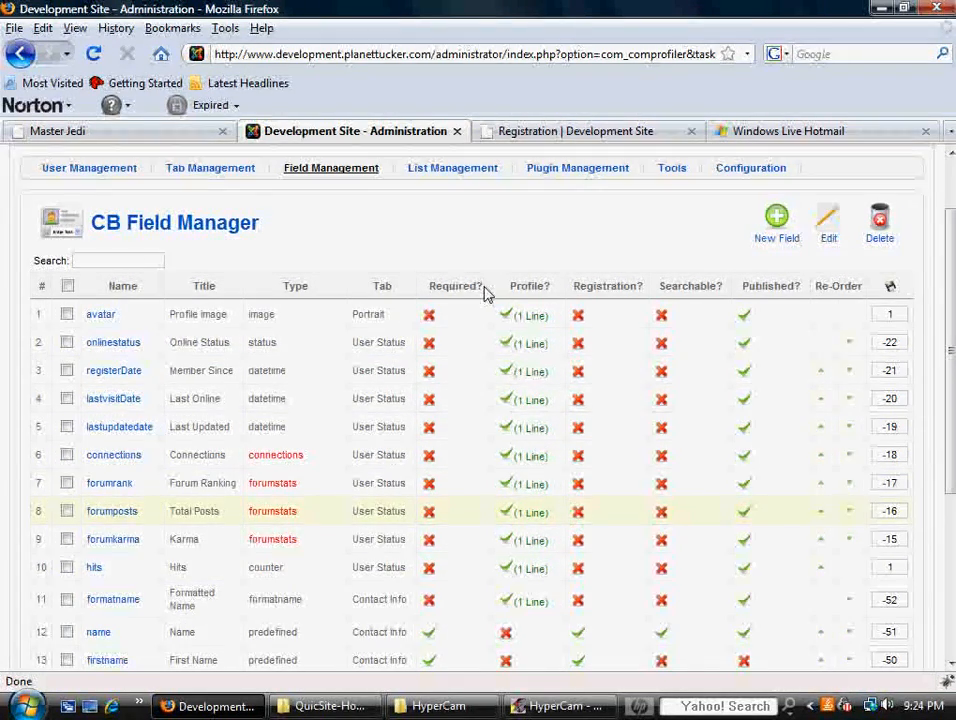
{"action": "scroll", "scroll_direction": "down", "scroll_amount": 3}
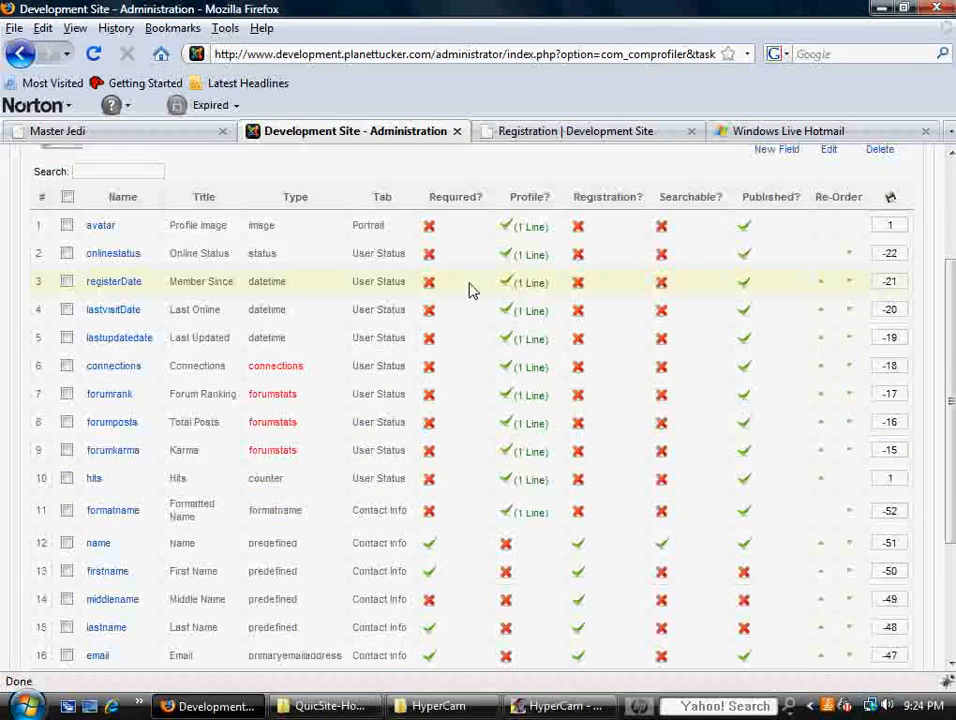
{"action": "mouse_move", "coordinate": [590, 158]}
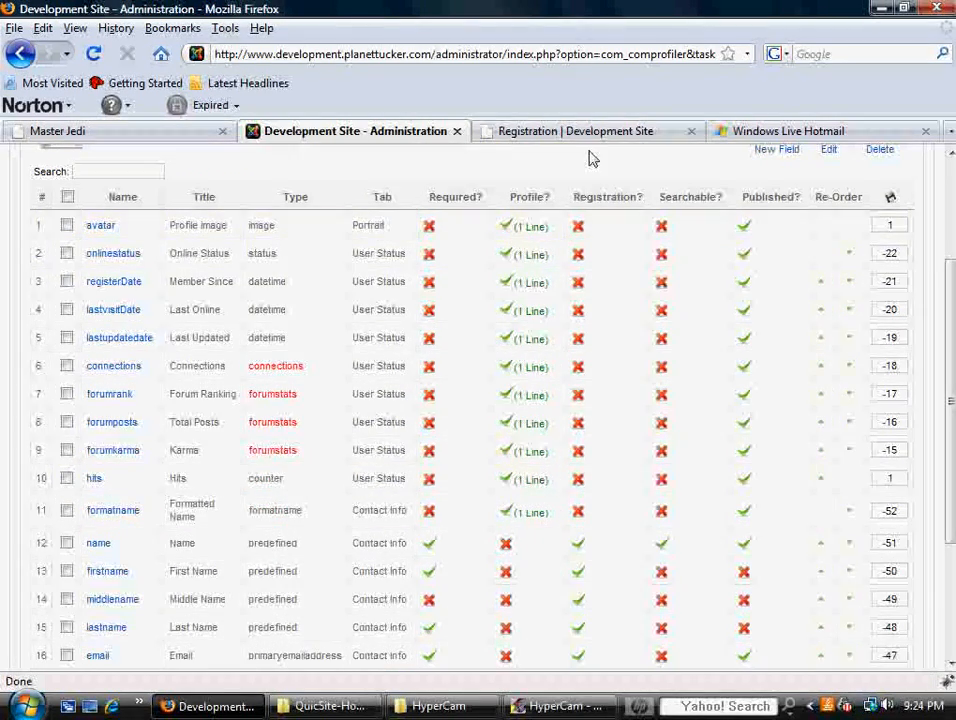
{"action": "left_click", "coordinate": [580, 132]}
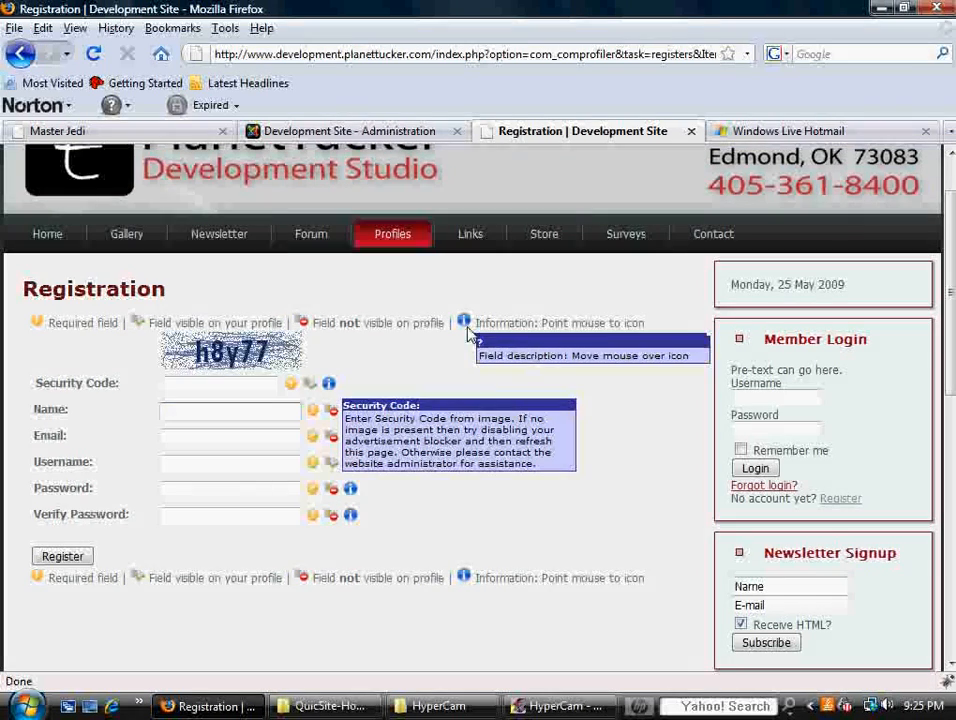
{"action": "mouse_move", "coordinate": [390, 348]}
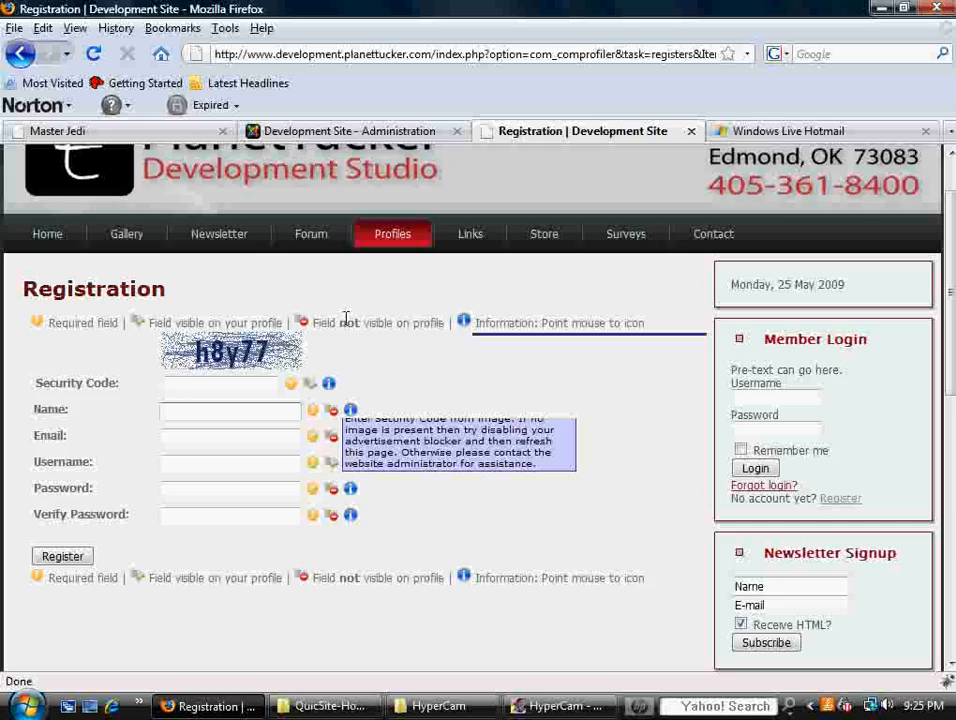
{"action": "left_click", "coordinate": [356, 132]}
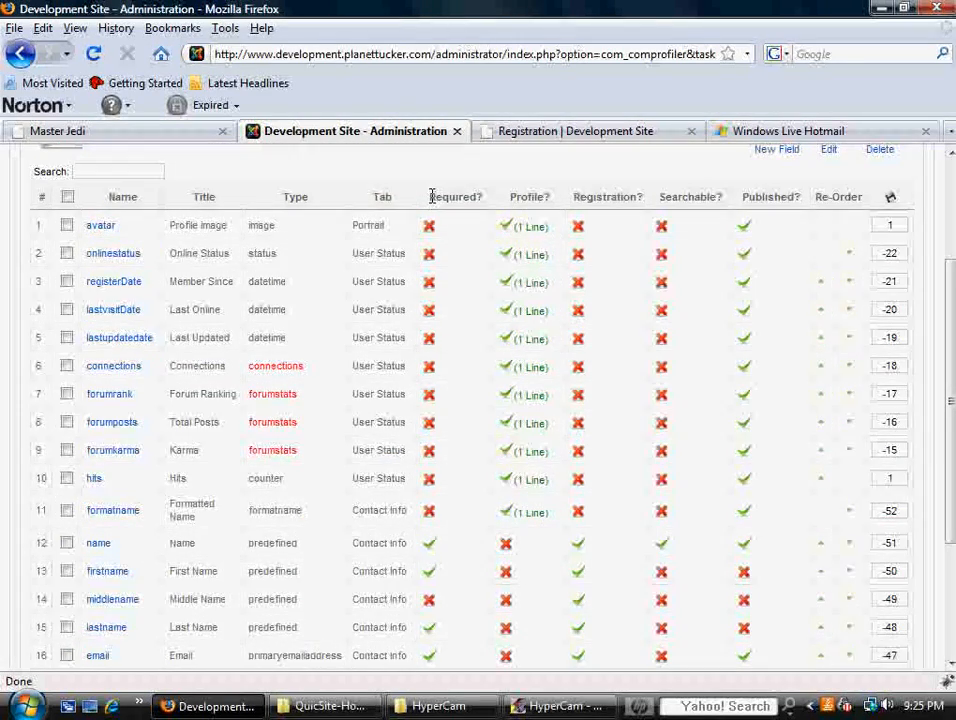
{"action": "scroll", "scroll_direction": "down", "scroll_amount": 3}
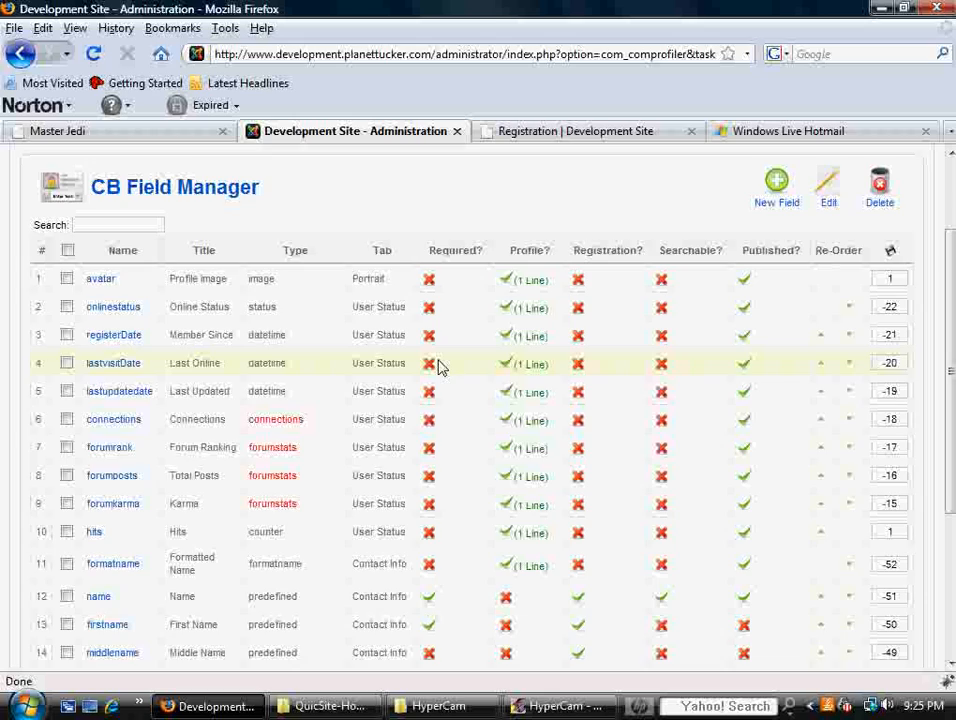
{"action": "mouse_move", "coordinate": [446, 350]}
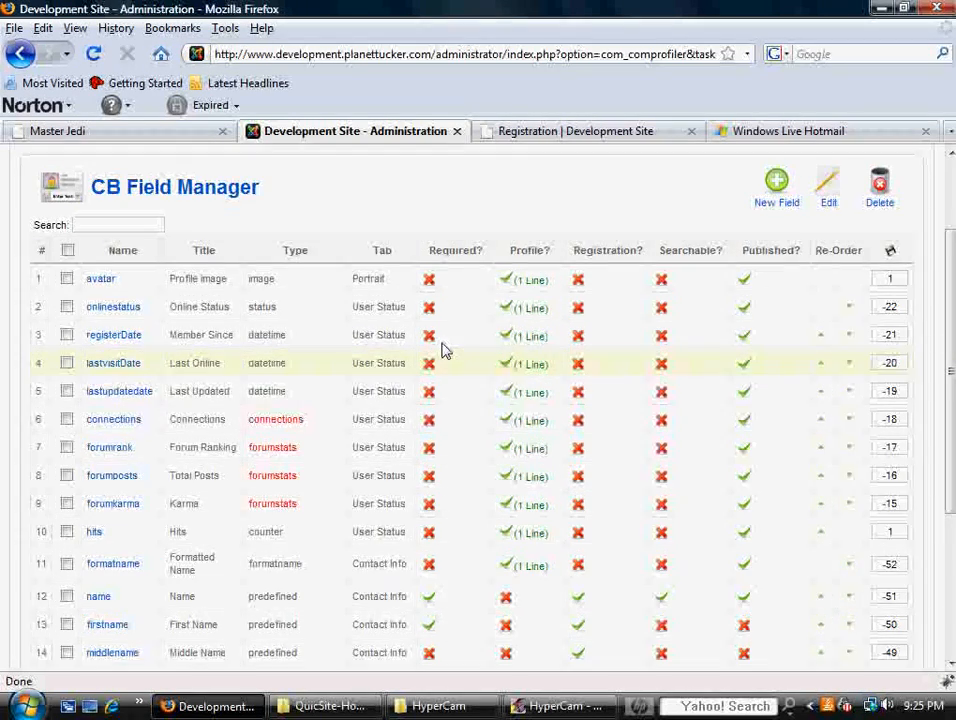
{"action": "scroll", "scroll_direction": "down", "scroll_amount": 3}
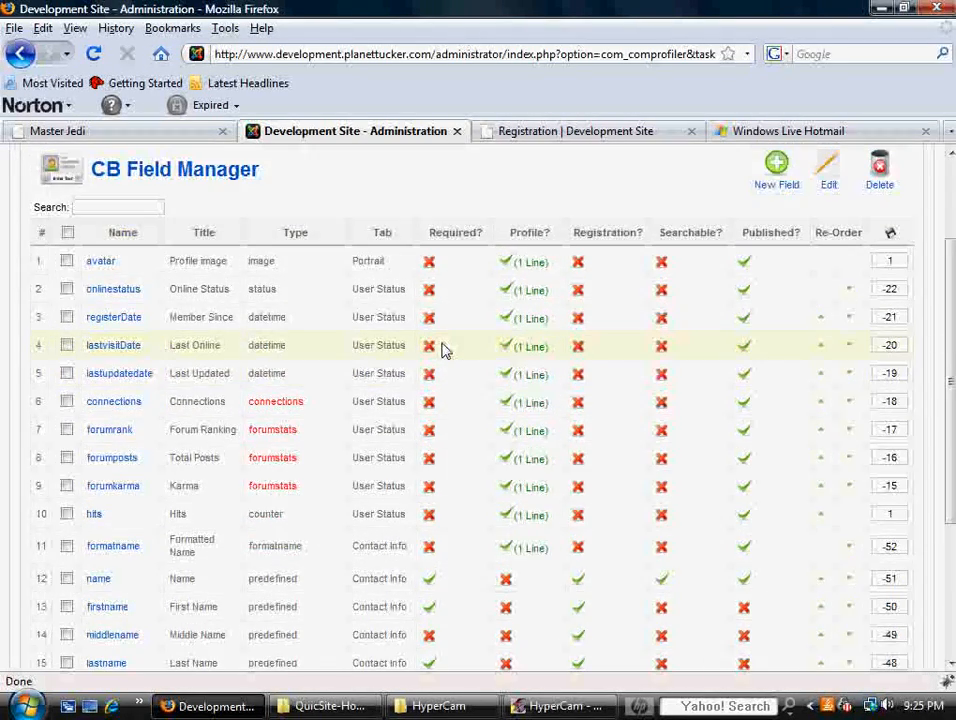
{"action": "scroll", "scroll_direction": "down", "scroll_amount": 3}
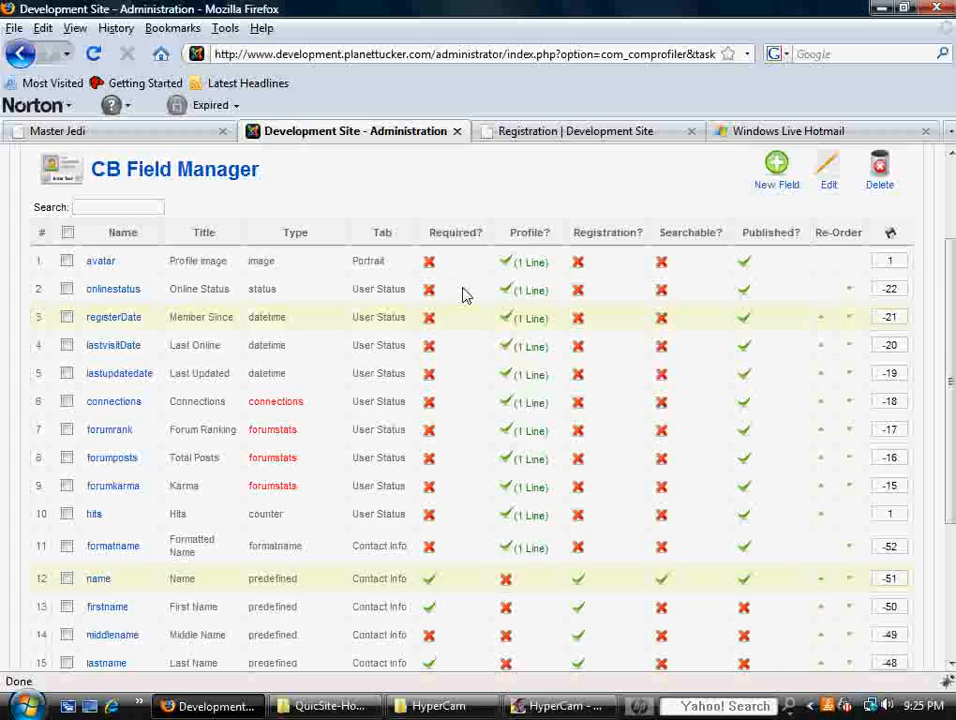
{"action": "scroll", "scroll_direction": "down", "scroll_amount": 3}
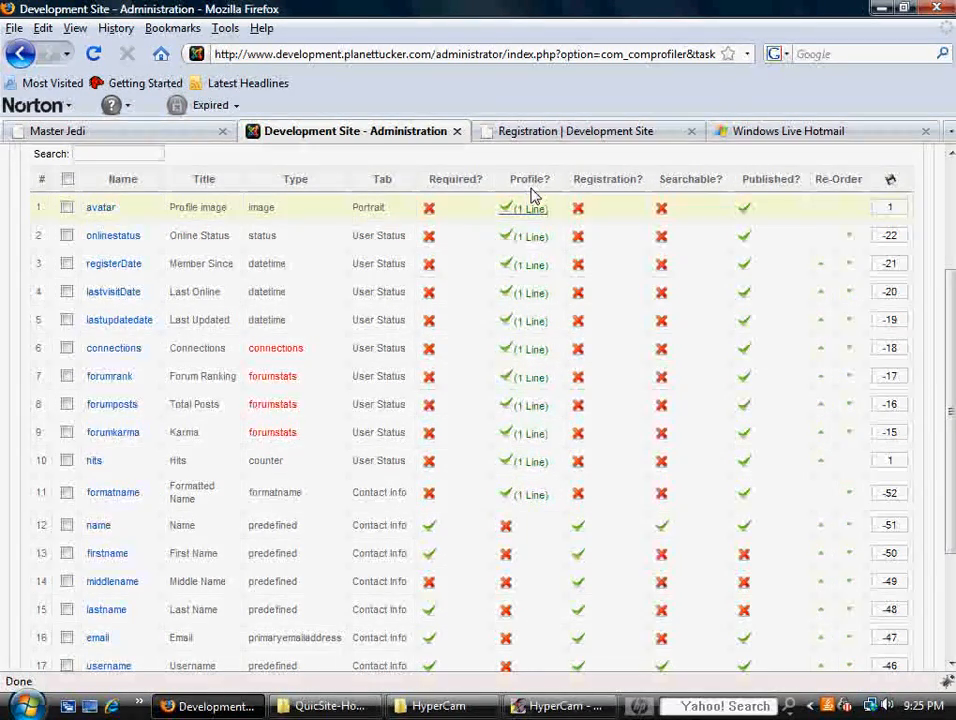
{"action": "scroll", "scroll_direction": "down", "scroll_amount": 3}
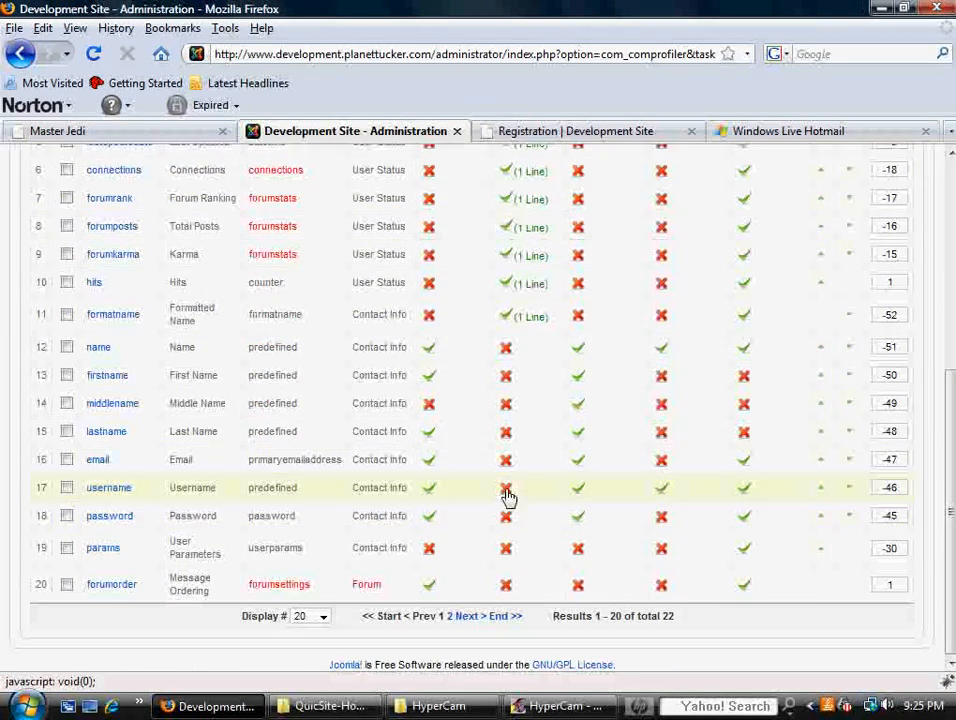
{"action": "mouse_move", "coordinate": [508, 520]}
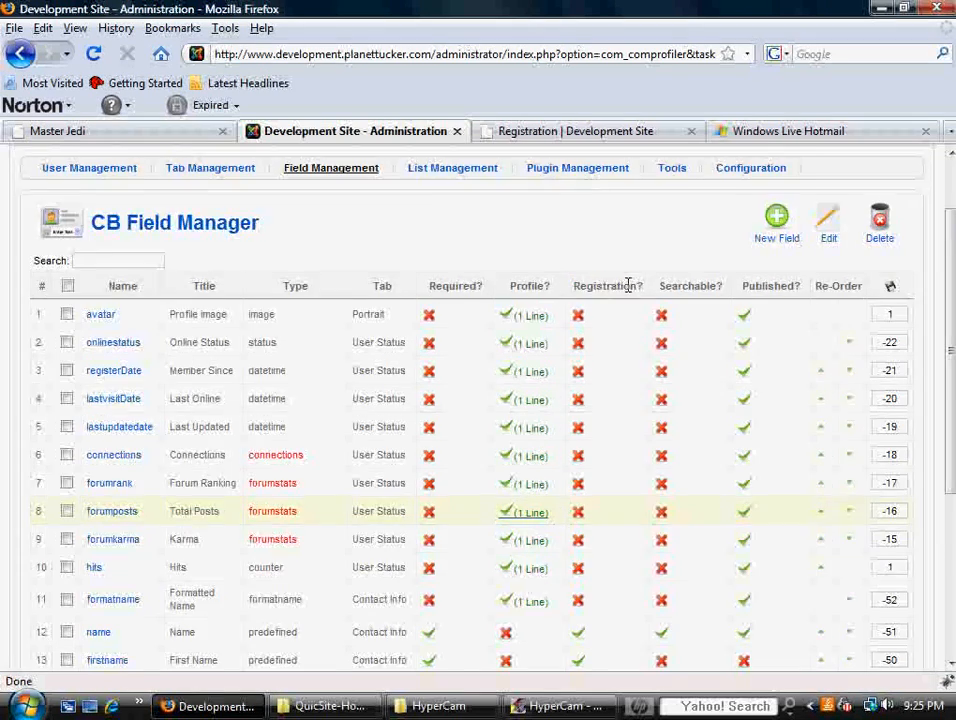
{"action": "scroll", "scroll_direction": "down", "scroll_amount": 3}
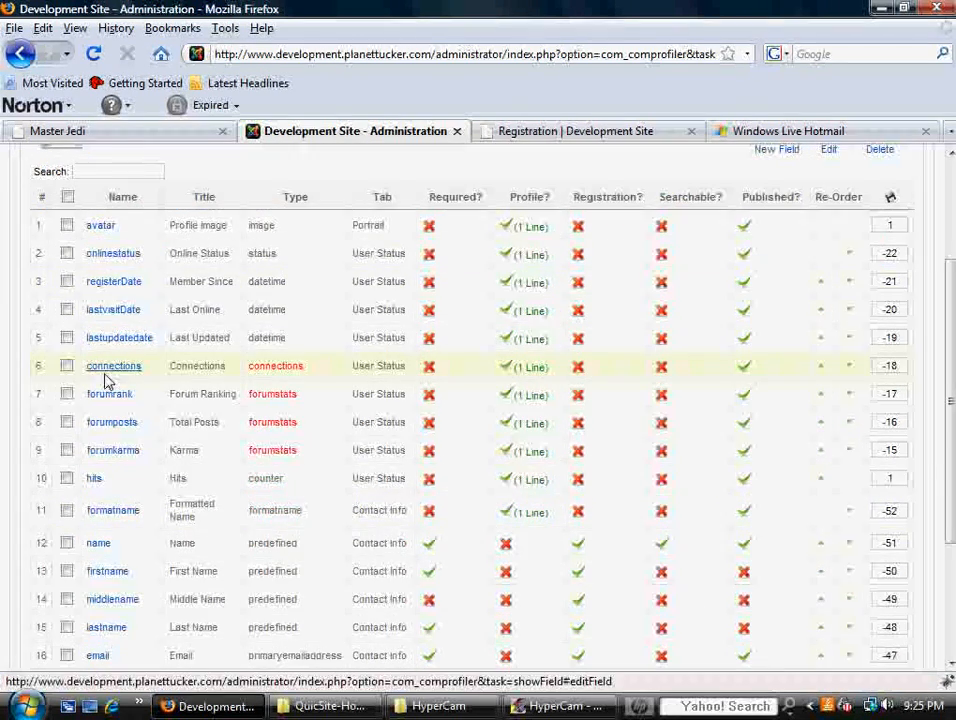
{"action": "scroll", "scroll_direction": "down", "scroll_amount": 3}
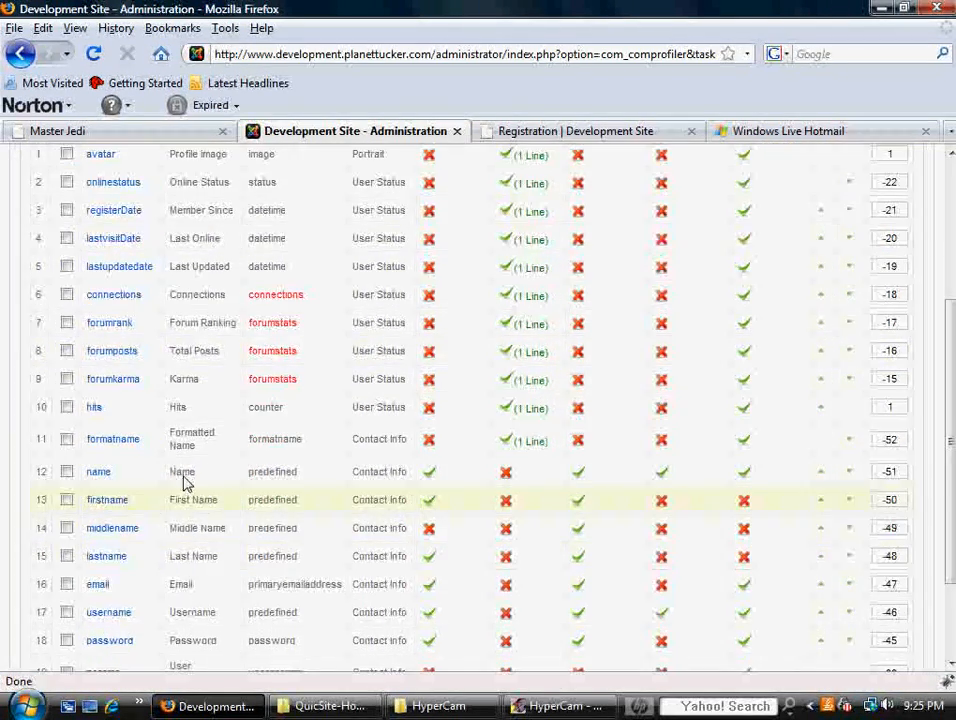
{"action": "left_click", "coordinate": [582, 132]}
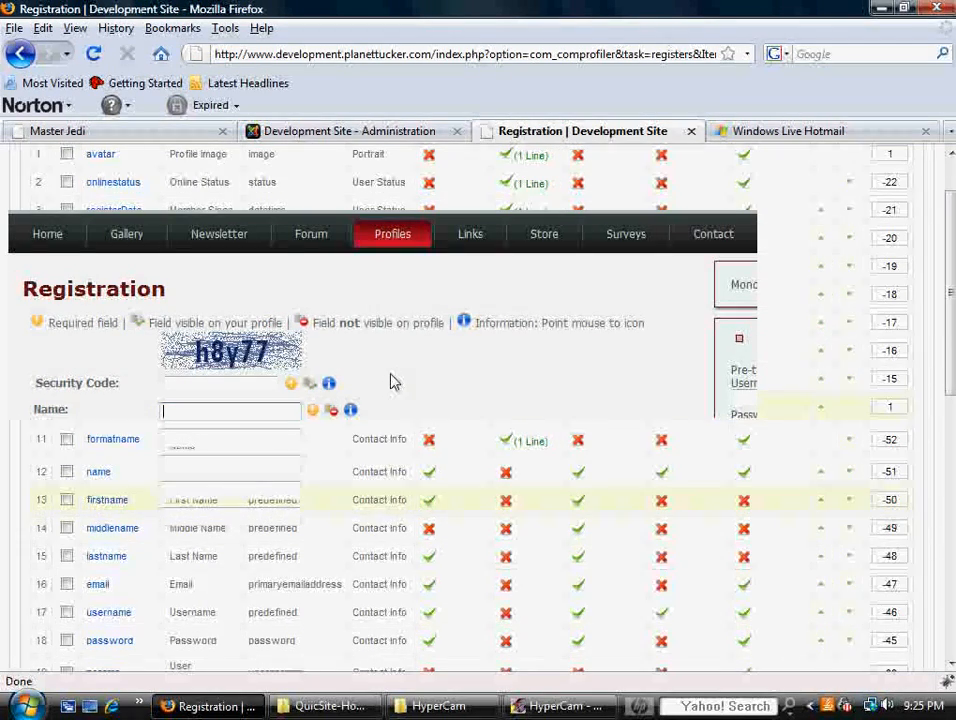
{"action": "scroll", "scroll_direction": "up", "scroll_amount": 3}
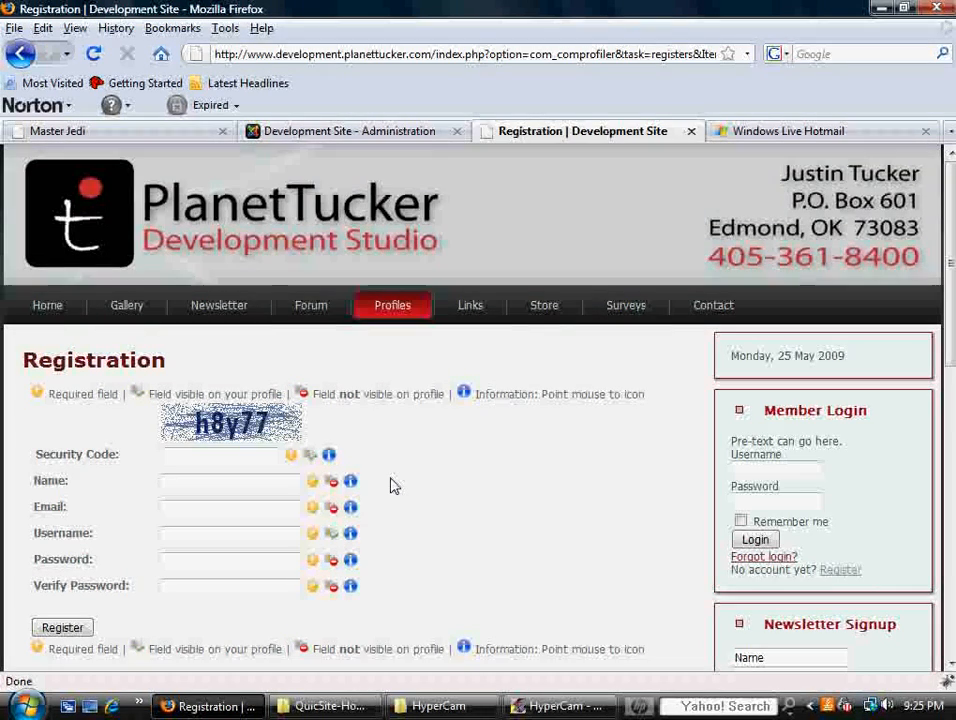
{"action": "mouse_move", "coordinate": [378, 182]}
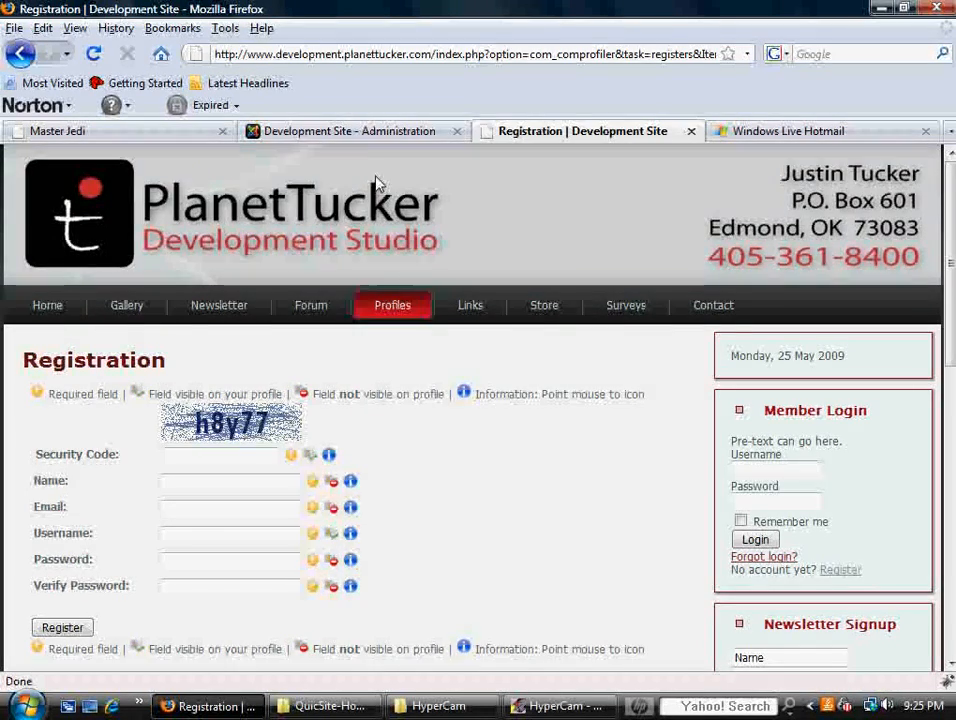
{"action": "left_click", "coordinate": [350, 132]}
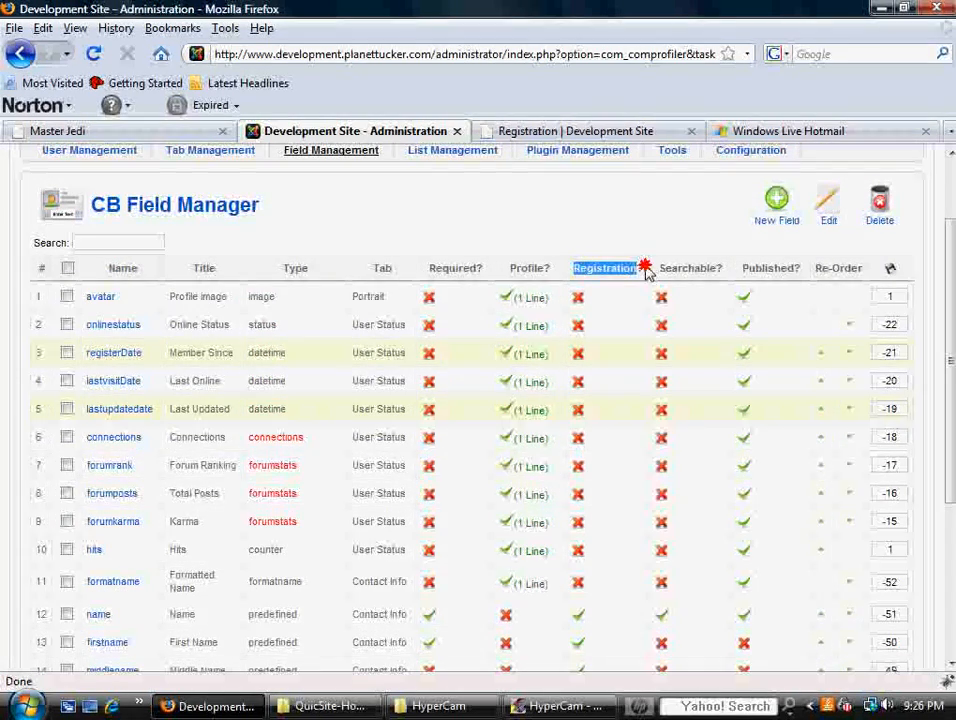
{"action": "left_click", "coordinate": [572, 132]}
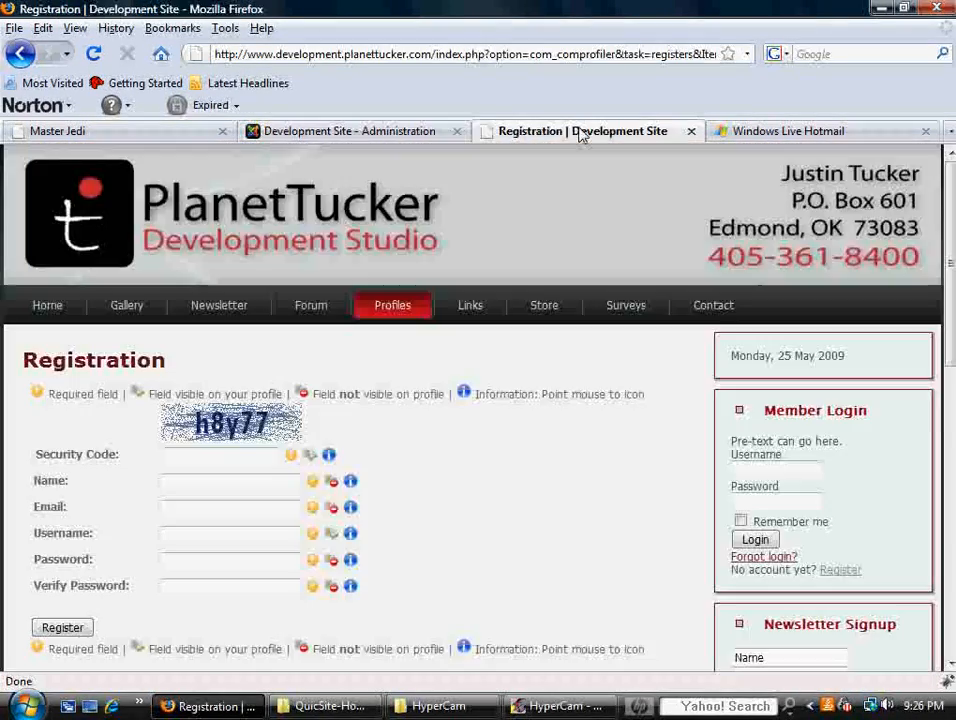
{"action": "left_click", "coordinate": [350, 132]}
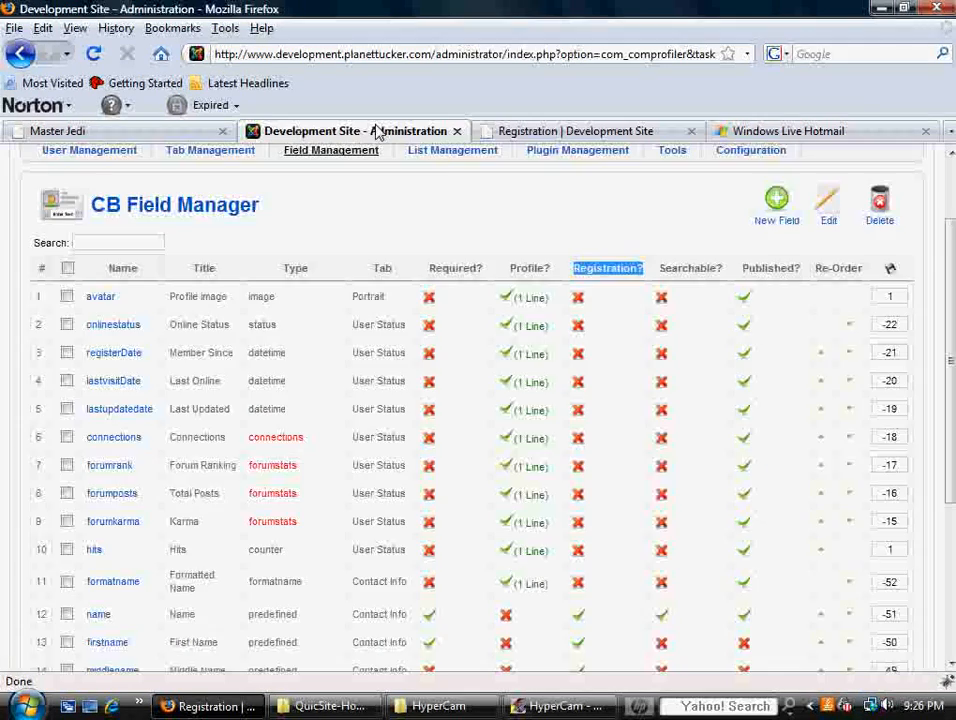
{"action": "scroll", "scroll_direction": "down", "scroll_amount": 3}
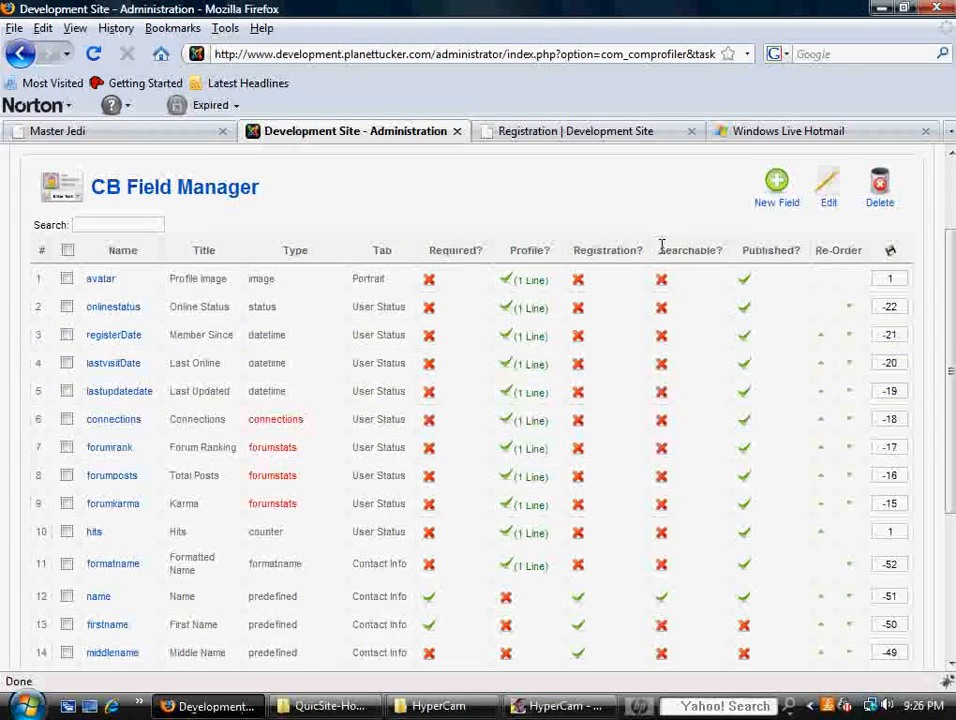
{"action": "scroll", "scroll_direction": "down", "scroll_amount": 3}
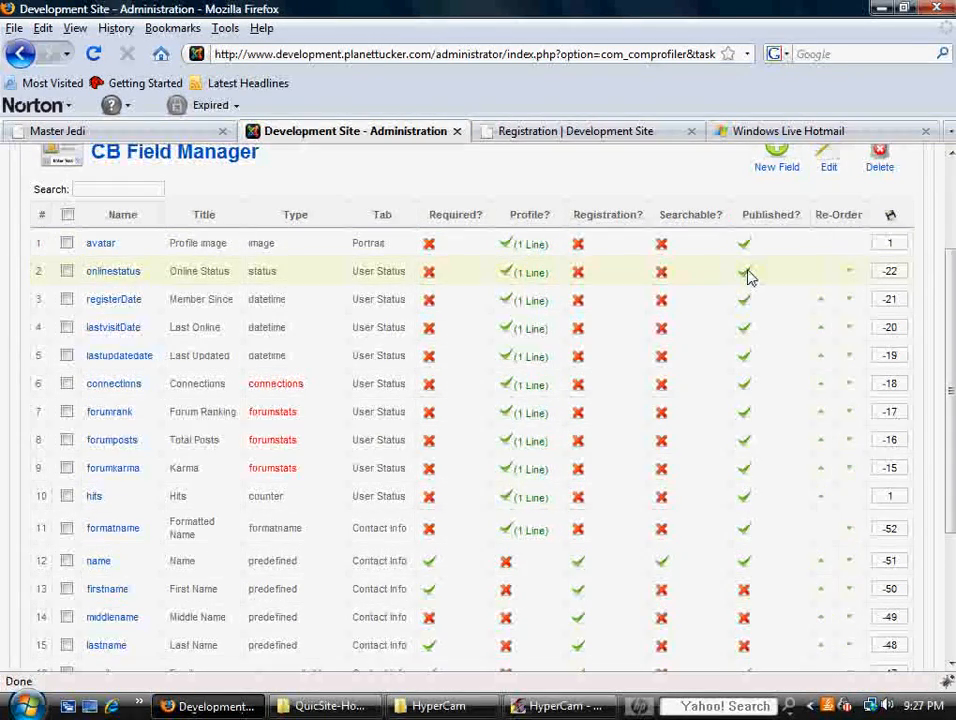
{"action": "left_click", "coordinate": [744, 272]}
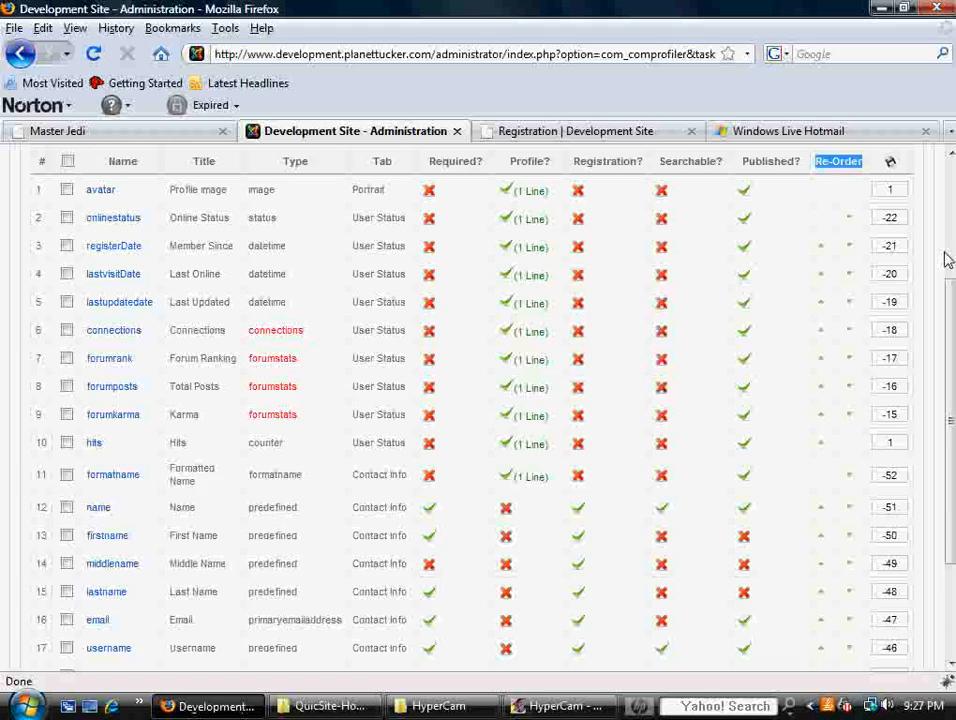
{"action": "scroll", "scroll_direction": "down", "scroll_amount": 3}
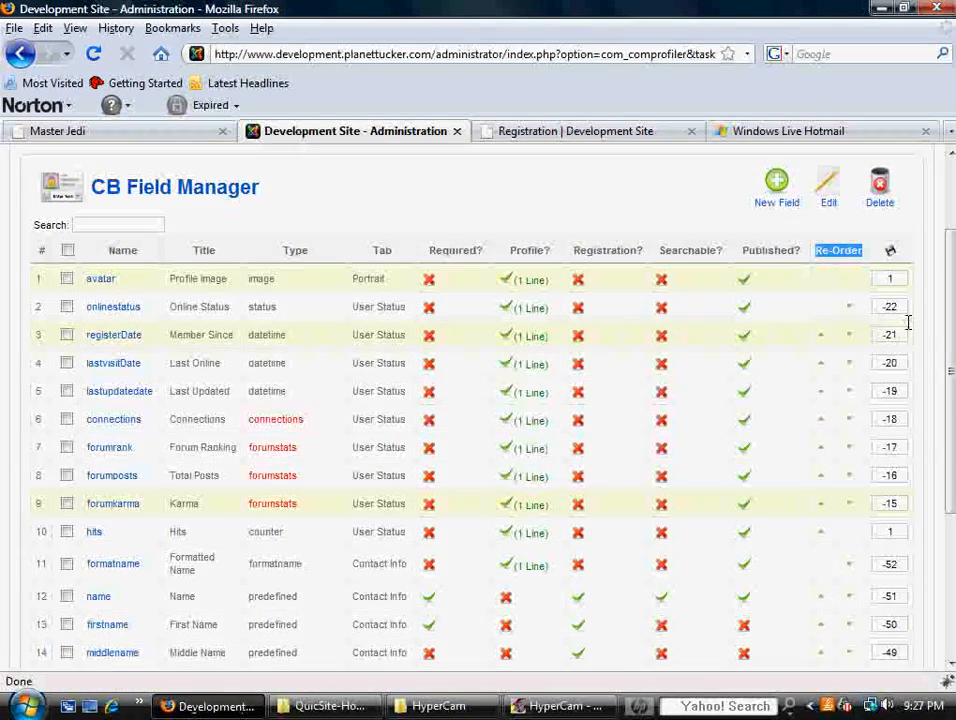
{"action": "scroll", "scroll_direction": "down", "scroll_amount": 3}
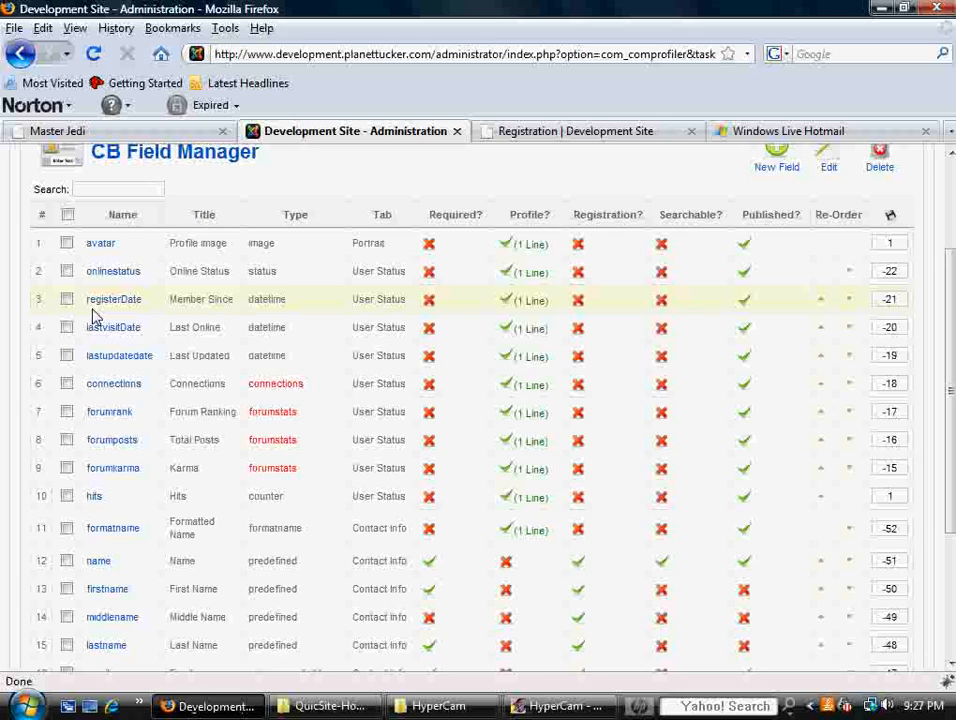
{"action": "mouse_move", "coordinate": [84, 428]}
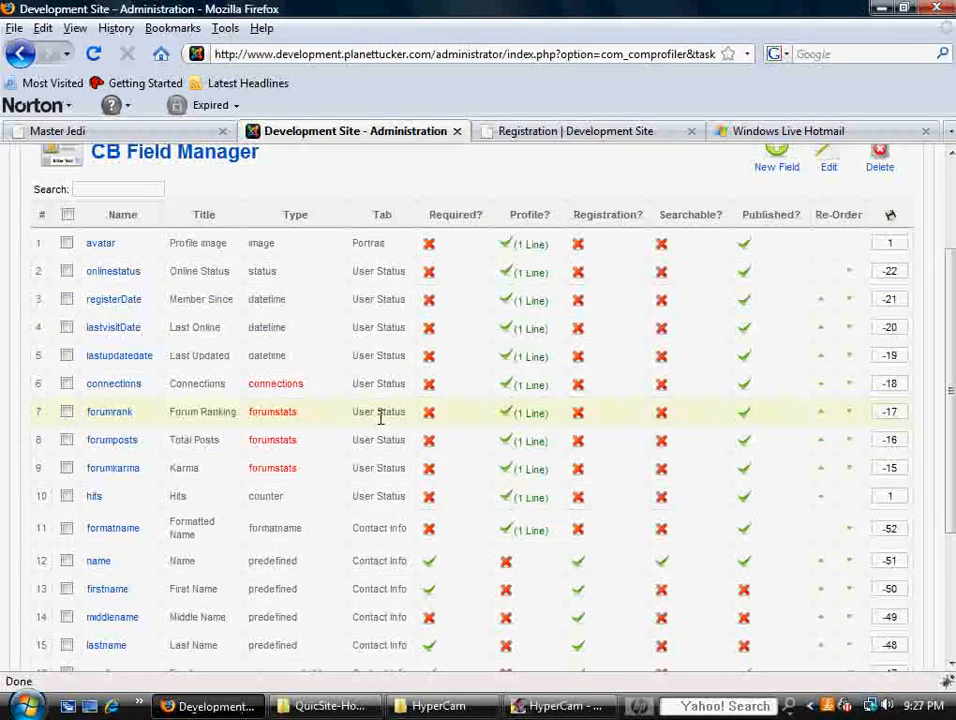
{"action": "mouse_move", "coordinate": [790, 408]}
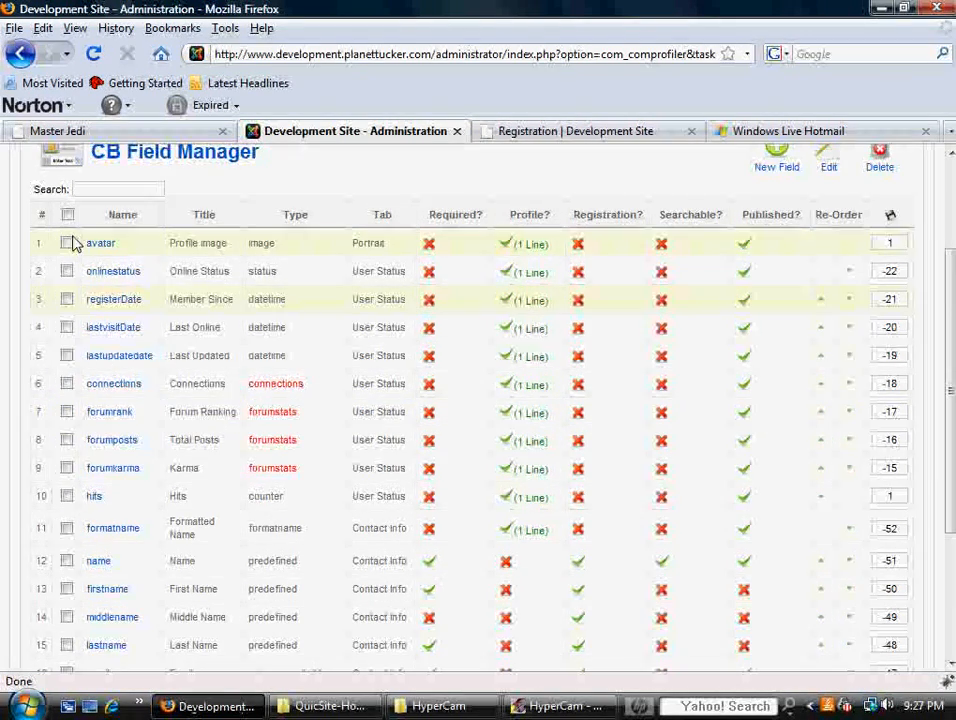
{"action": "scroll", "scroll_direction": "down", "scroll_amount": 3}
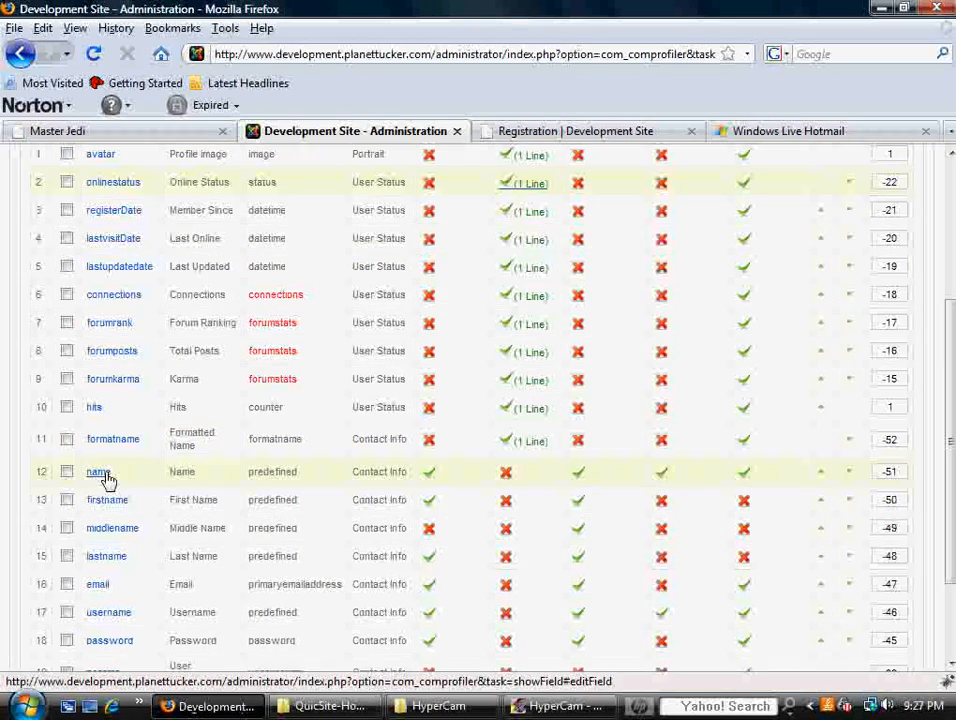
{"action": "left_click", "coordinate": [576, 132]}
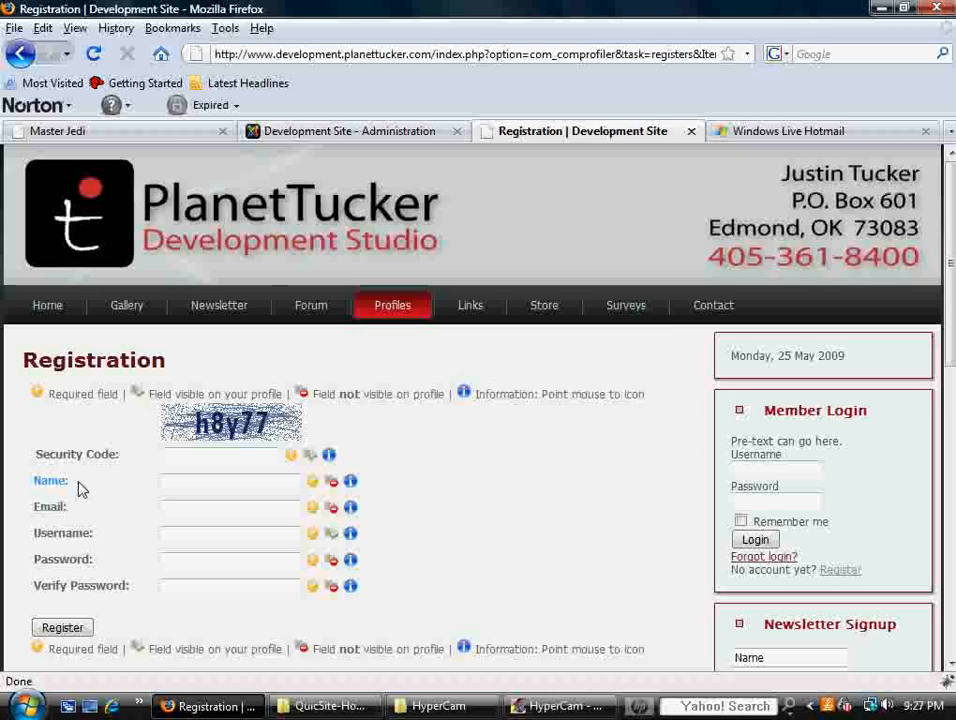
{"action": "left_click", "coordinate": [348, 132]}
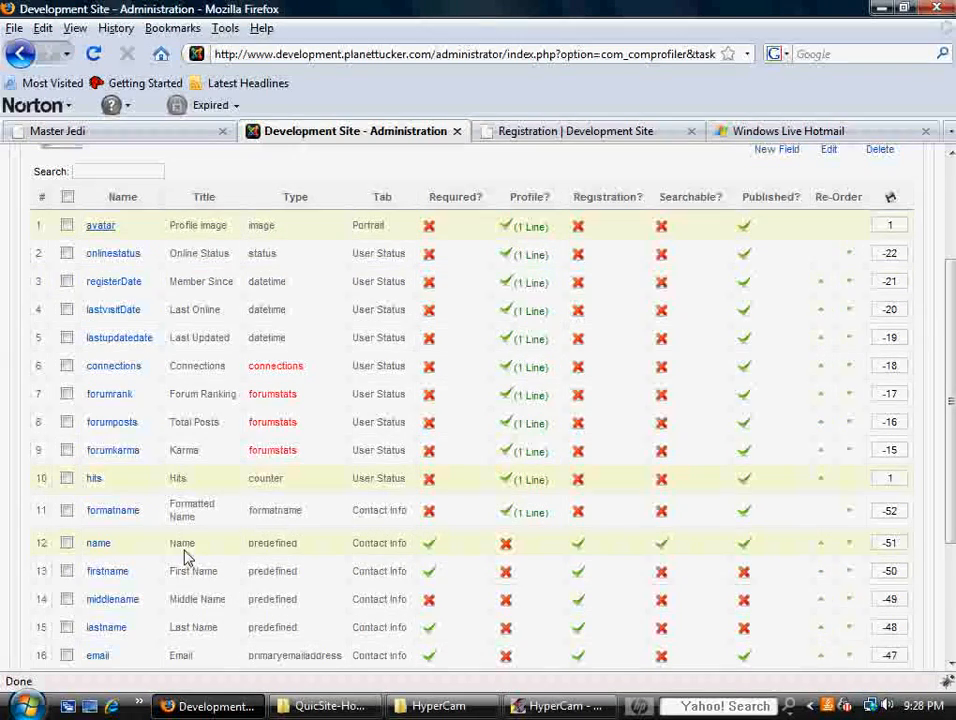
{"action": "double_click", "coordinate": [182, 542]}
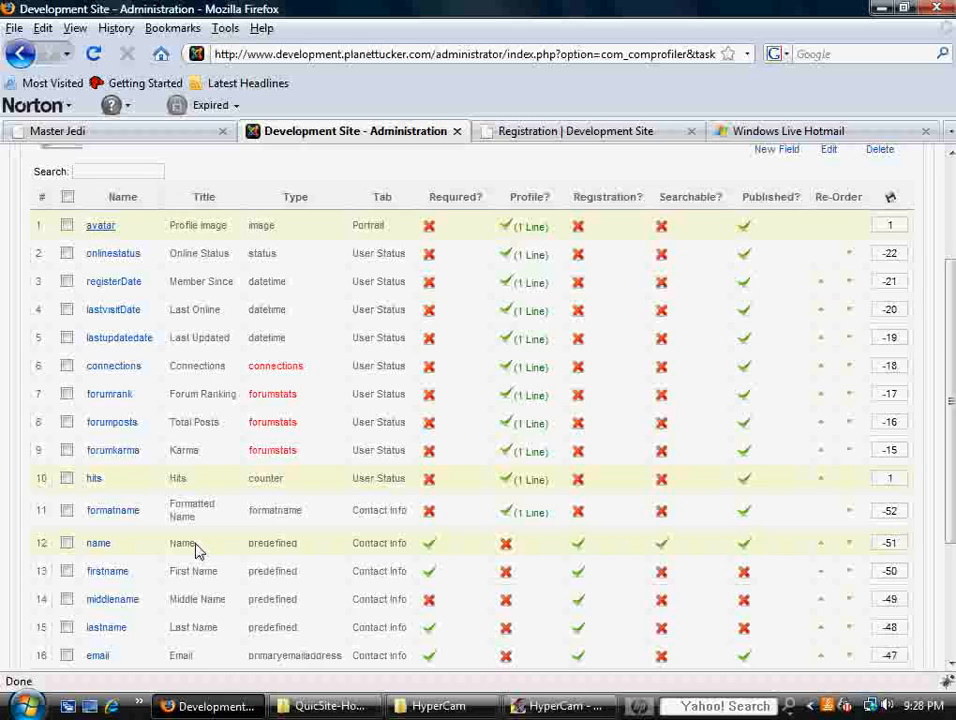
{"action": "mouse_move", "coordinate": [278, 496]}
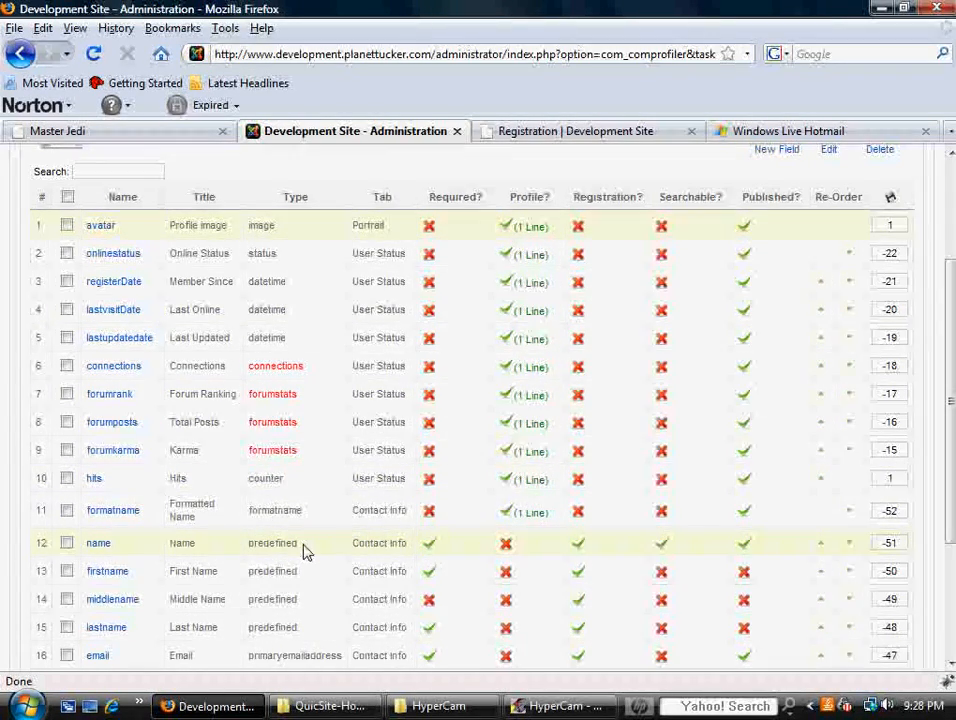
{"action": "mouse_move", "coordinate": [390, 310]}
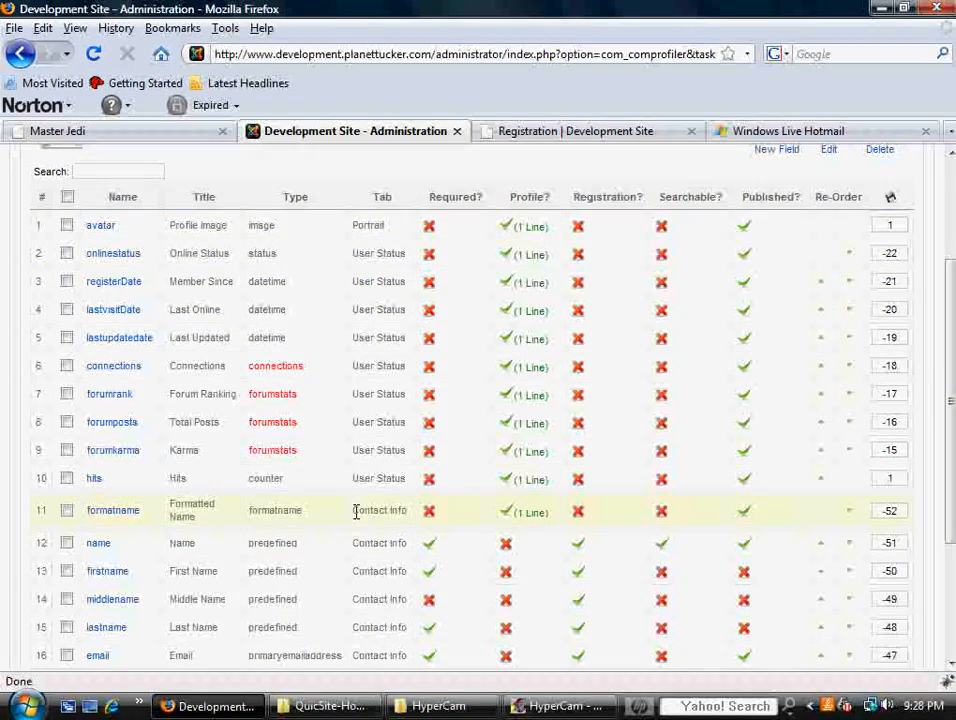
{"action": "left_click", "coordinate": [580, 132]}
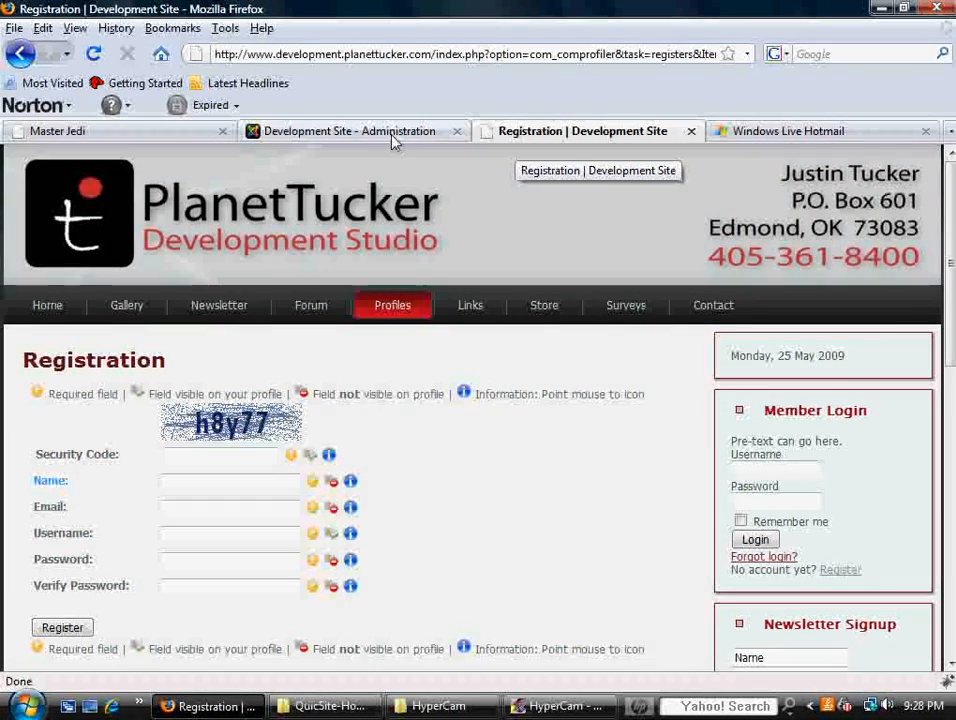
{"action": "left_click", "coordinate": [350, 132]}
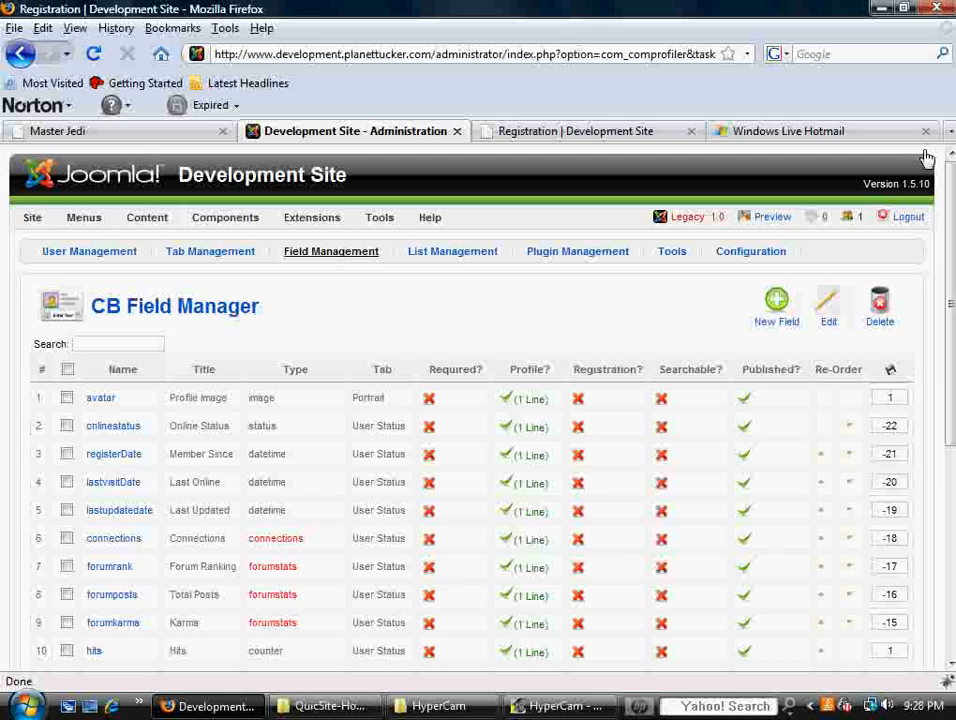
{"action": "mouse_move", "coordinate": [210, 252]}
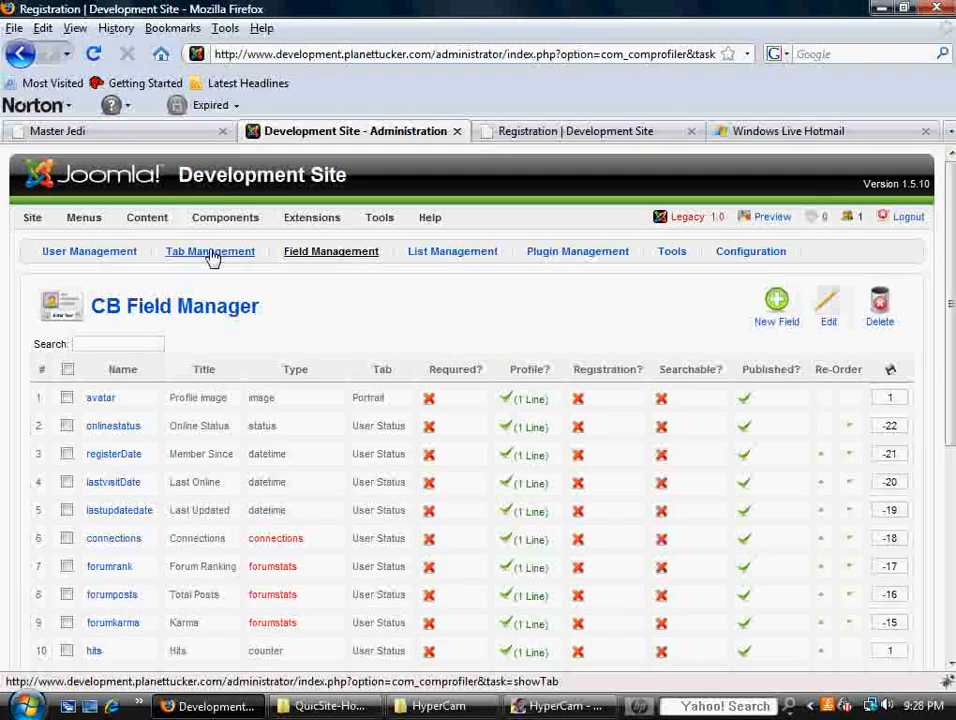
{"action": "scroll", "scroll_direction": "down", "scroll_amount": 3}
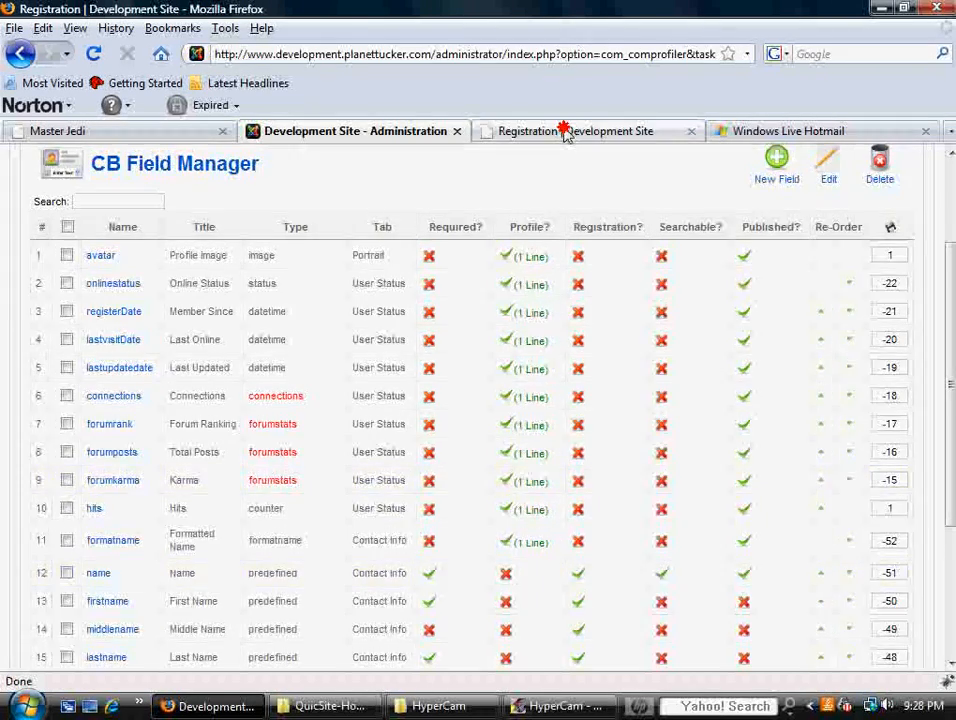
{"action": "left_click", "coordinate": [576, 132]}
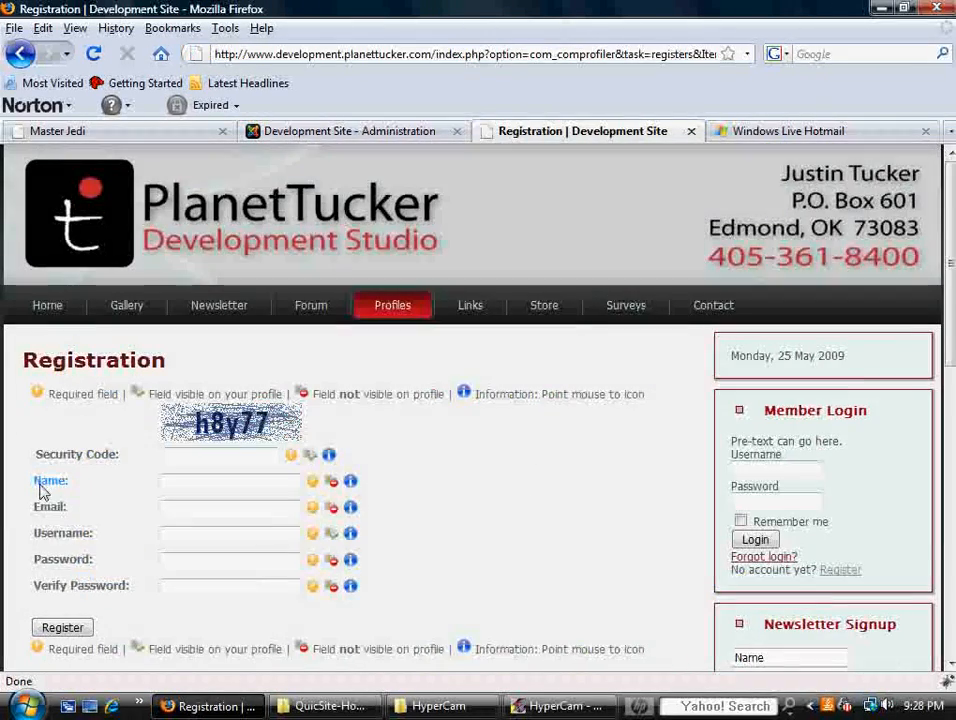
{"action": "left_click", "coordinate": [350, 132]}
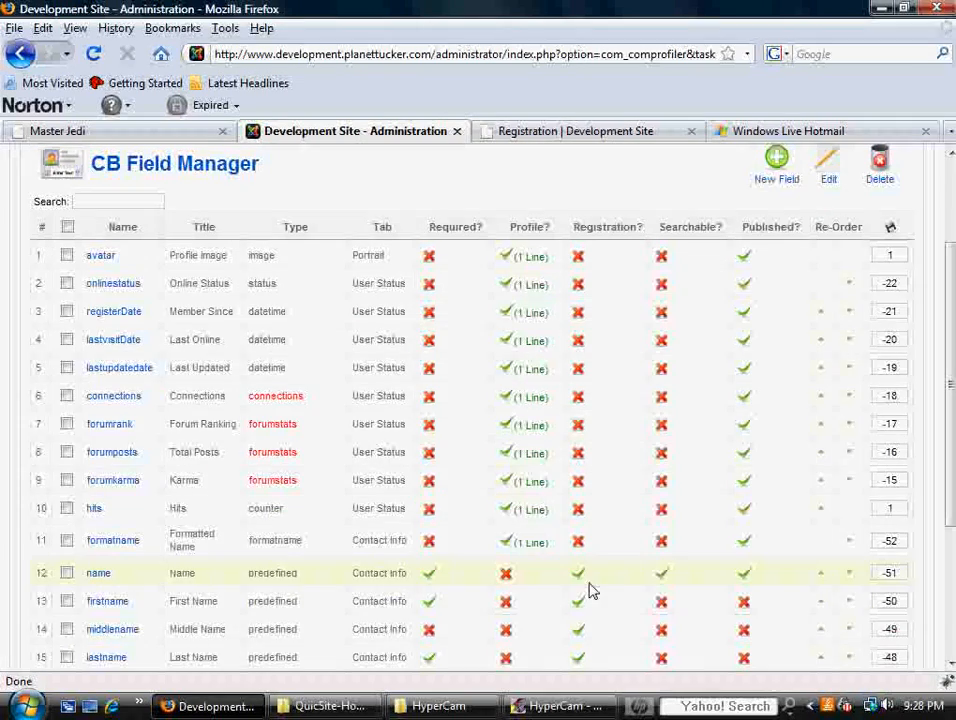
{"action": "left_click", "coordinate": [660, 584]}
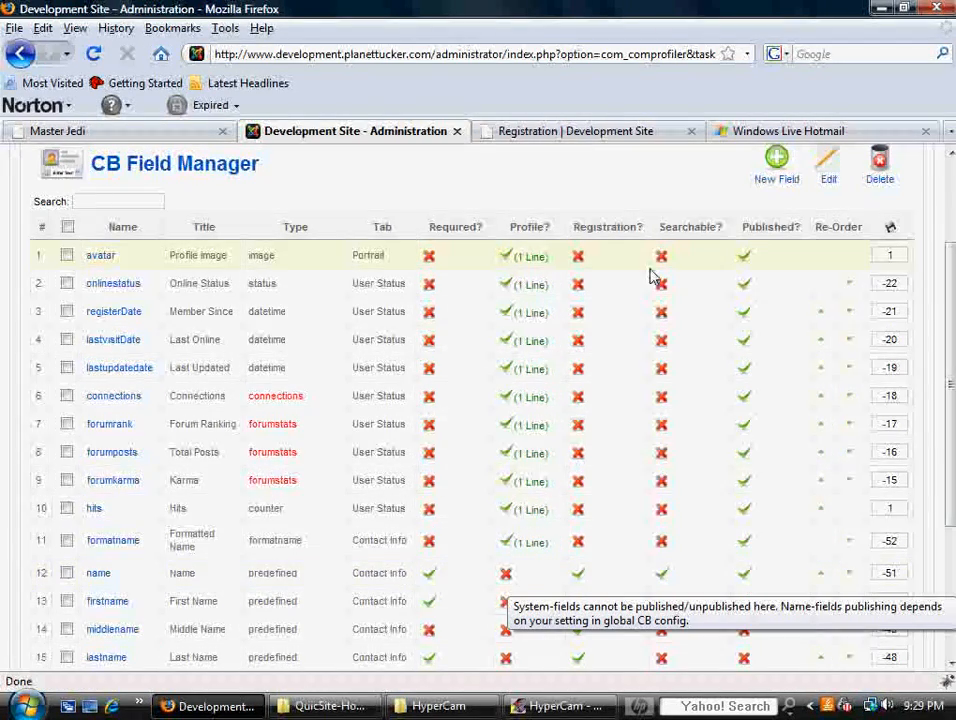
{"action": "left_click", "coordinate": [576, 132]}
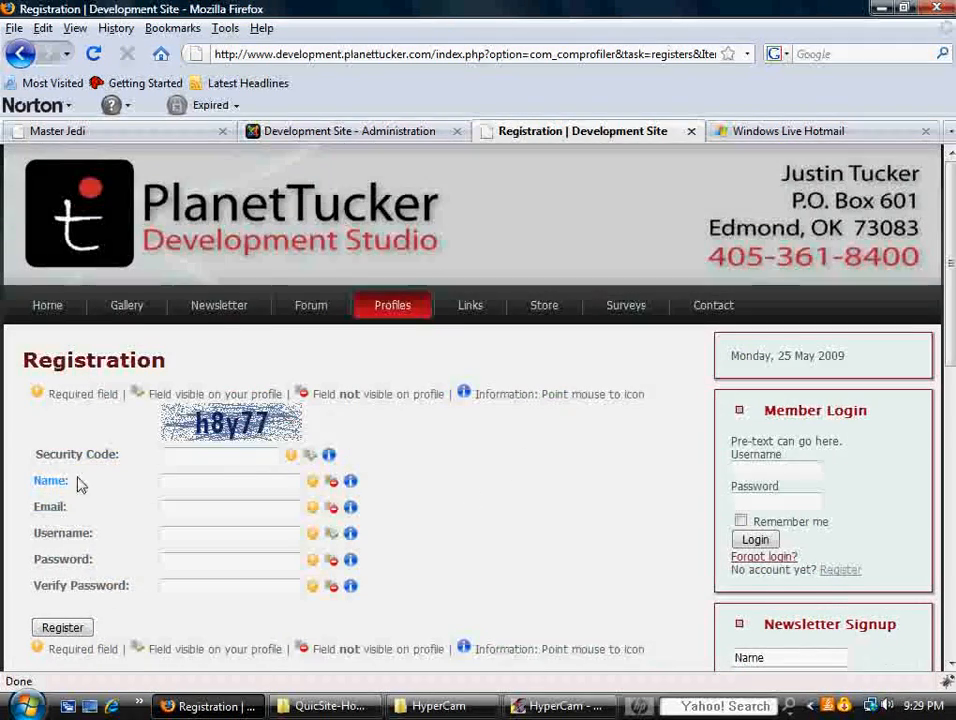
{"action": "left_click", "coordinate": [350, 132]}
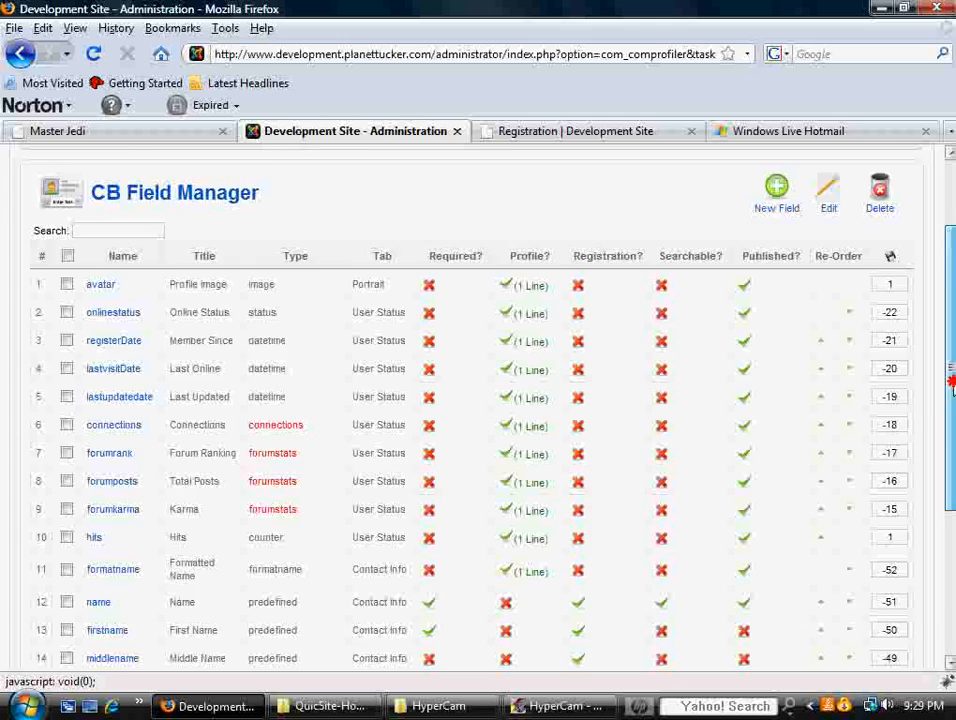
{"action": "scroll", "scroll_direction": "down", "scroll_amount": 3}
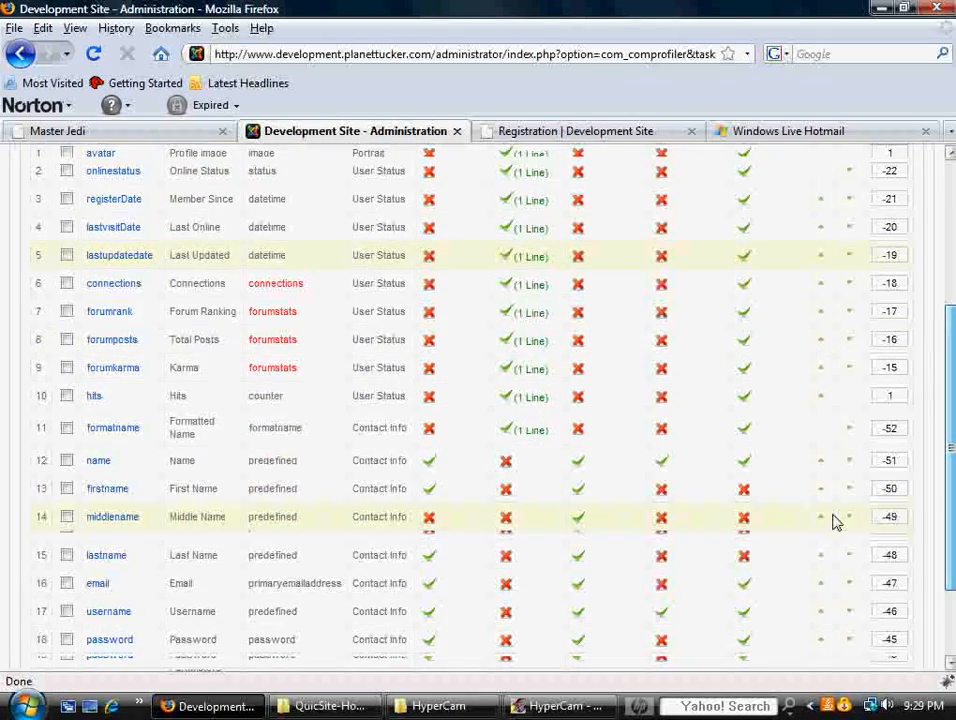
{"action": "left_click", "coordinate": [576, 132]}
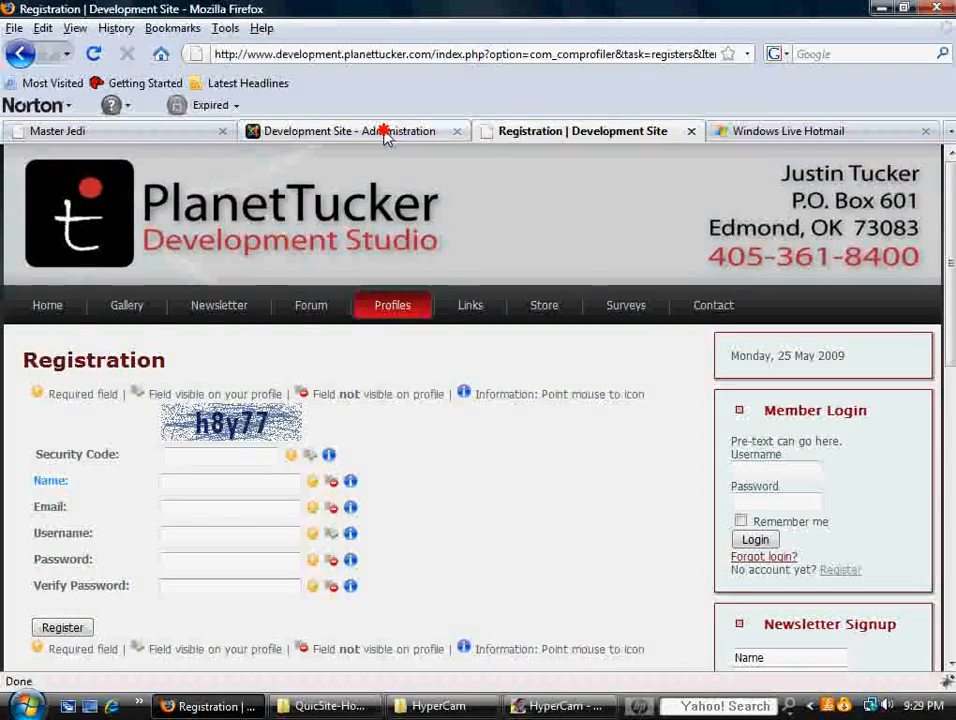
{"action": "left_click", "coordinate": [356, 132]}
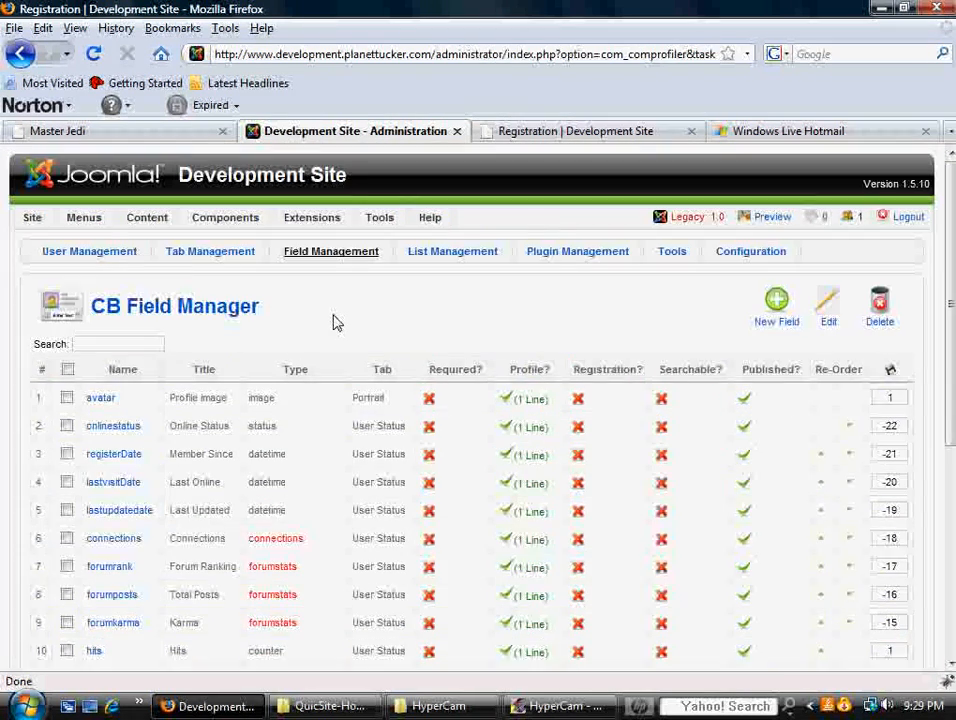